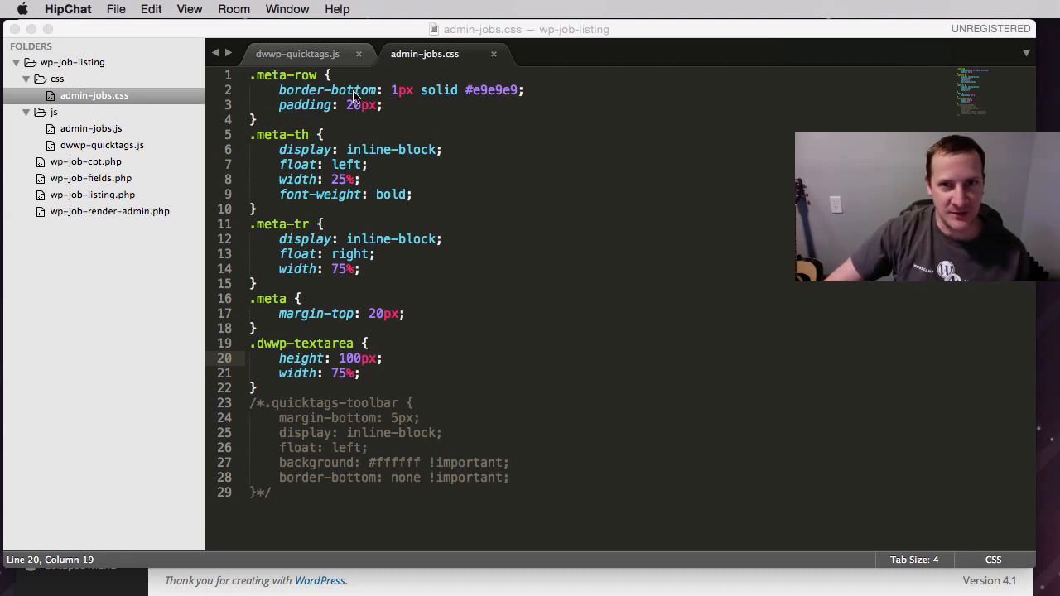
{"action": "mouse_move", "coordinate": [374, 184]}
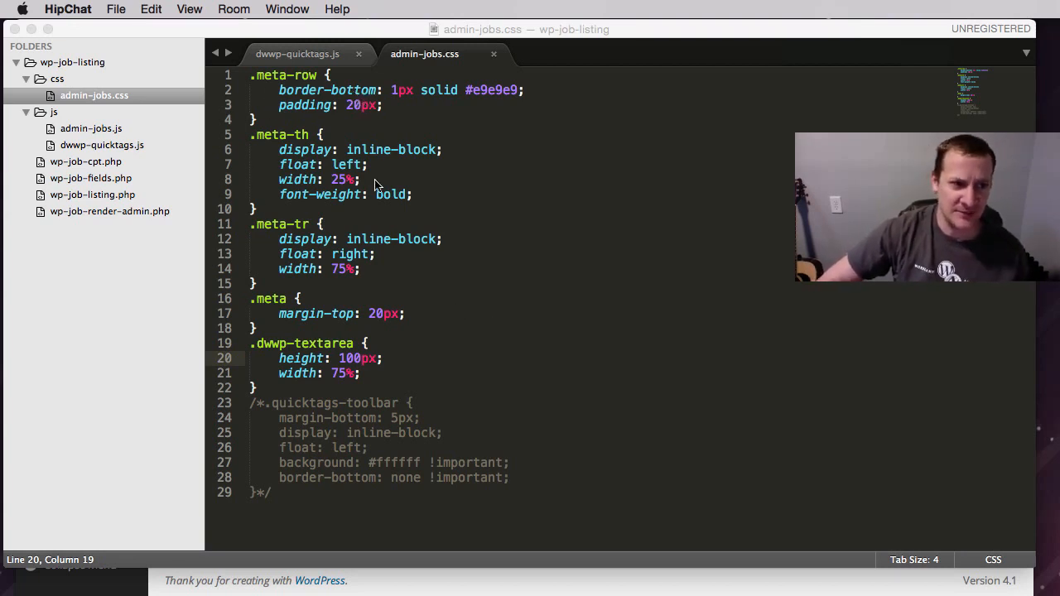
{"action": "mouse_move", "coordinate": [254, 91]}
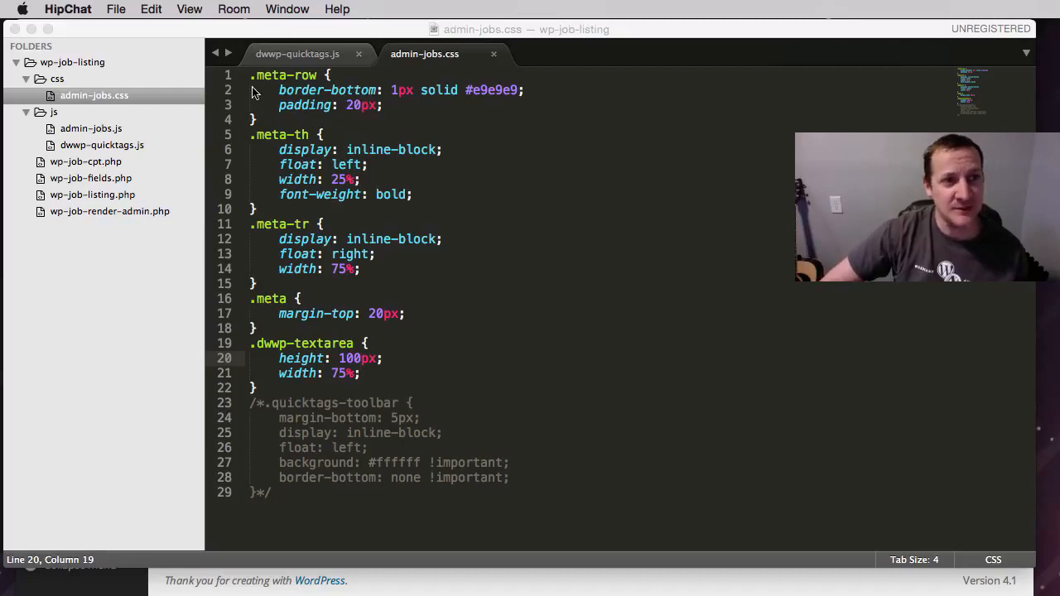
{"action": "mouse_move", "coordinate": [111, 188]}
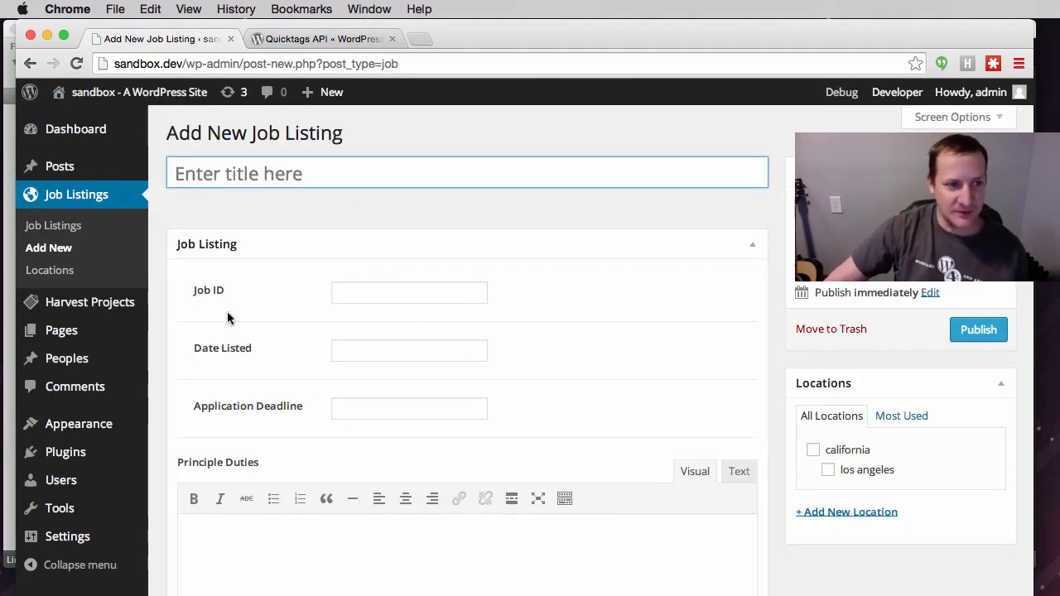
{"action": "mouse_move", "coordinate": [286, 332]}
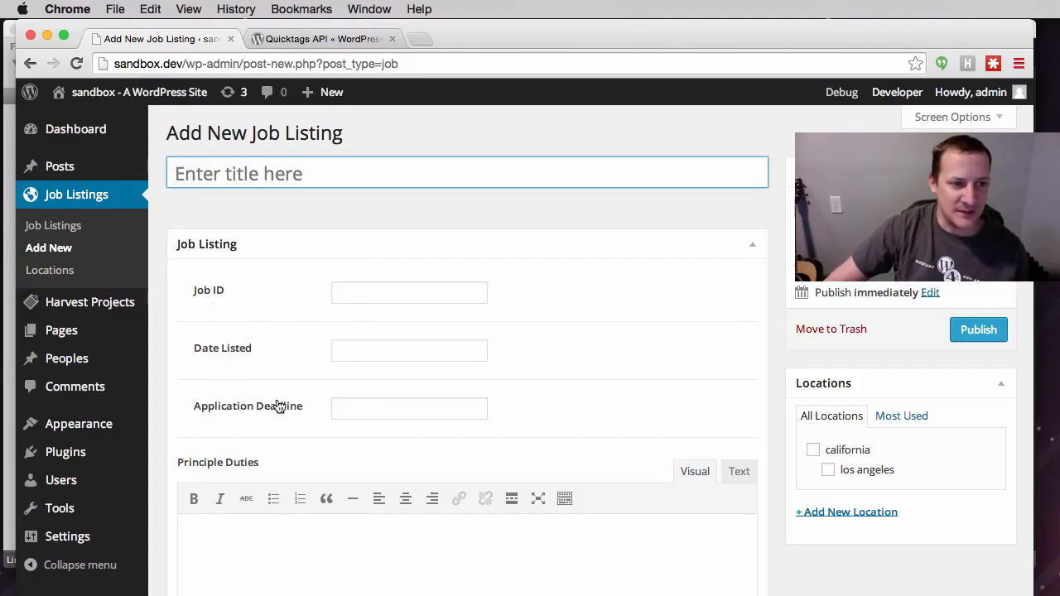
Step: Scroll the page, then bring up the WordPress Codex Quicktags API reference
{"action": "scroll", "scroll_direction": "down", "scroll_amount": 3}
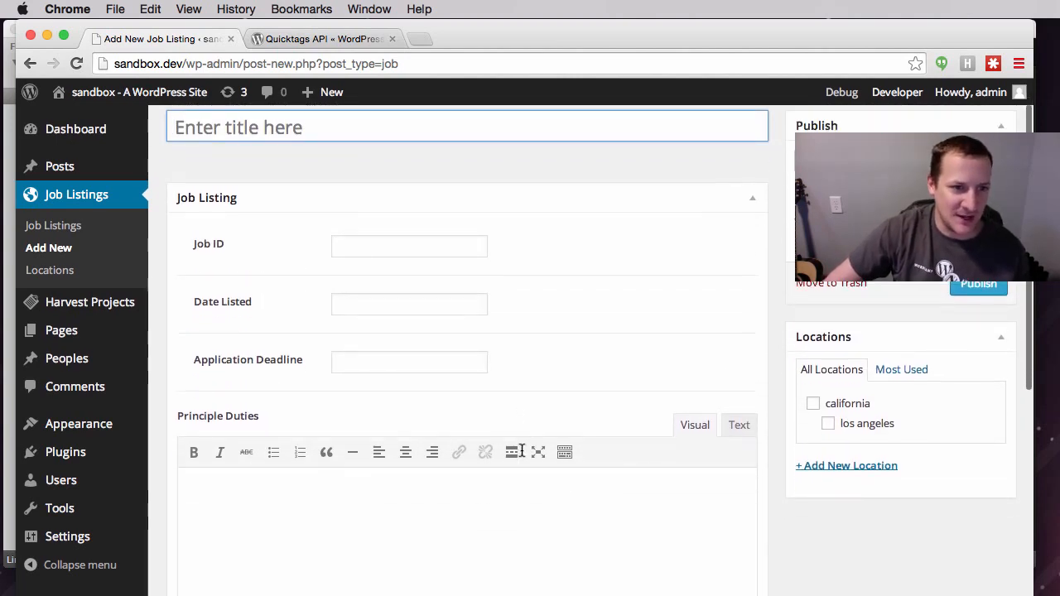
{"action": "scroll", "scroll_direction": "down", "scroll_amount": 3}
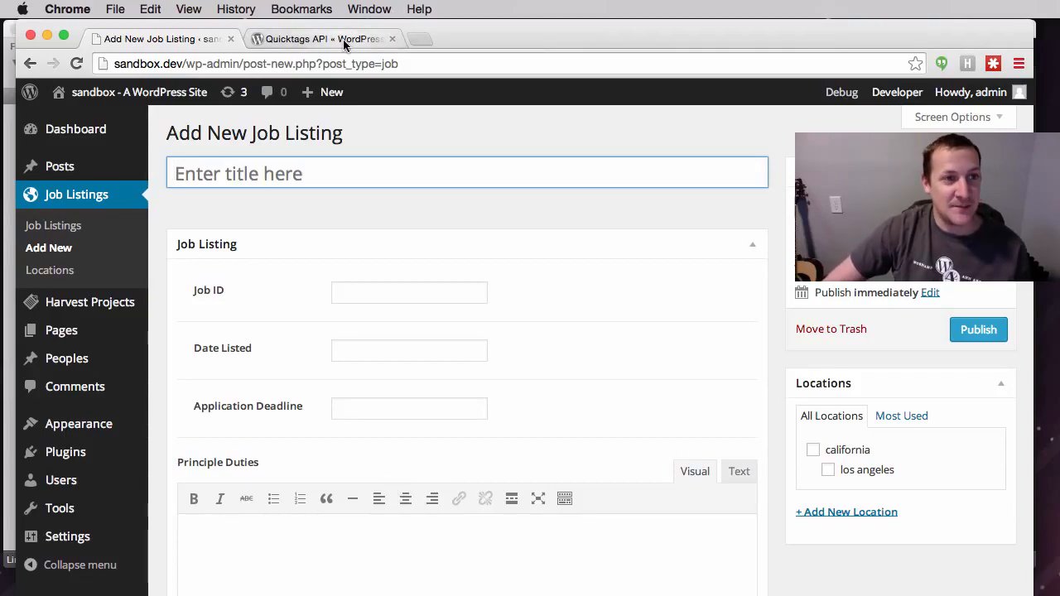
{"action": "left_click", "coordinate": [323, 39]}
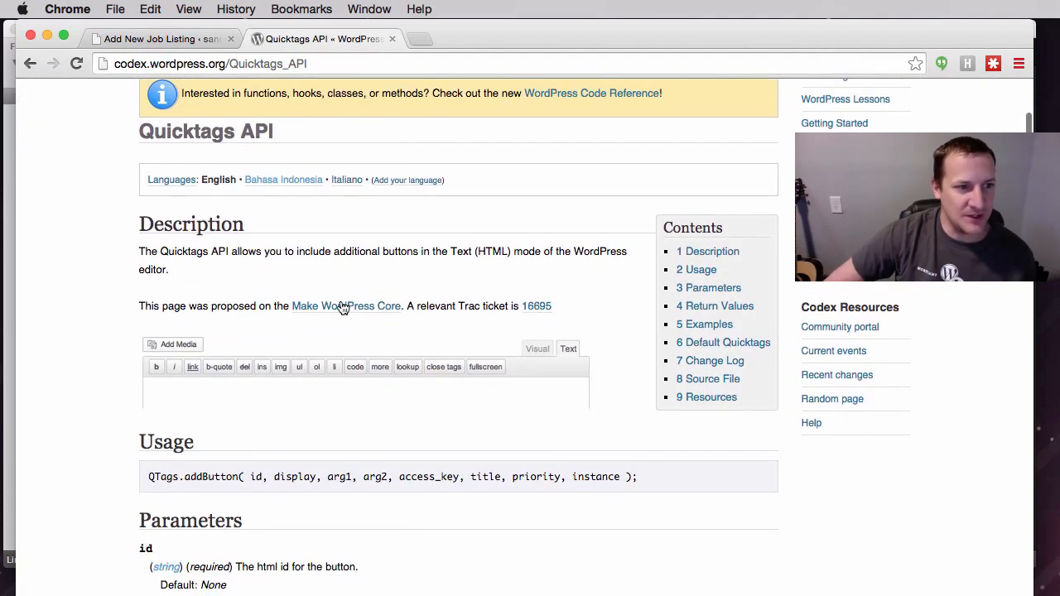
{"action": "mouse_move", "coordinate": [219, 367]}
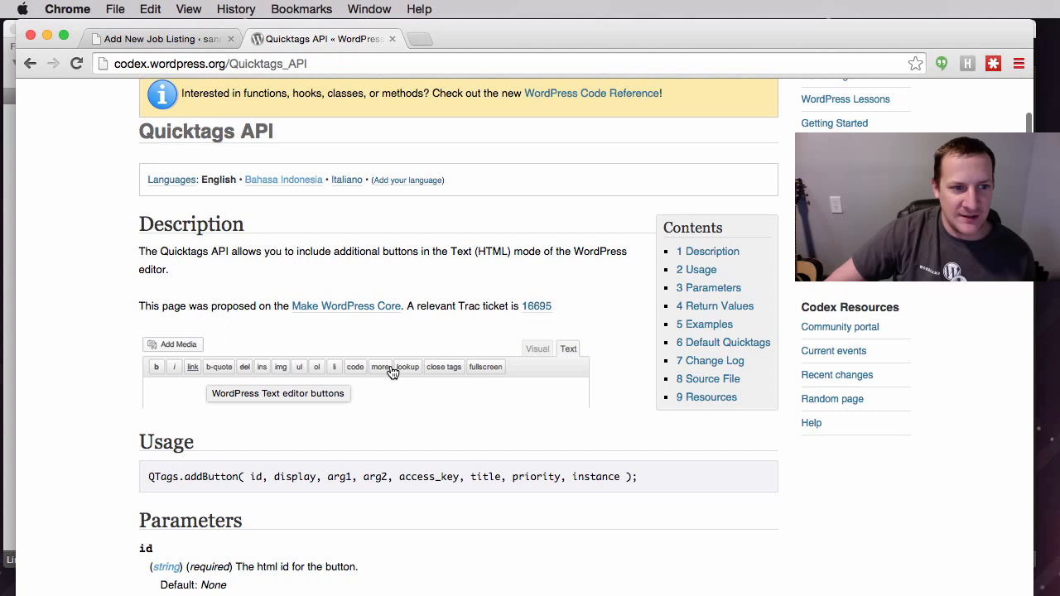
{"action": "mouse_move", "coordinate": [211, 387]}
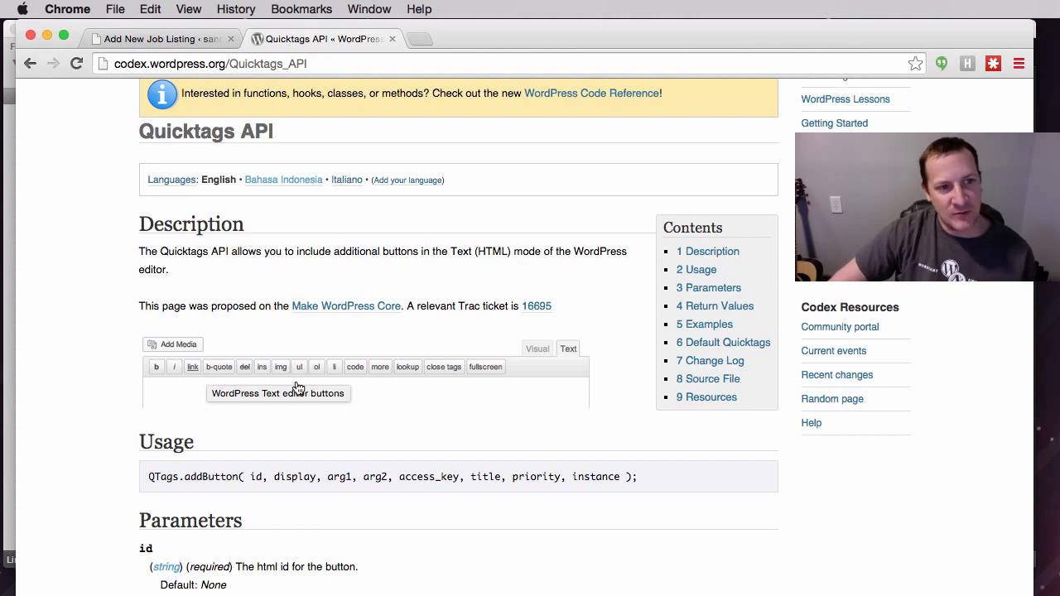
{"action": "mouse_move", "coordinate": [355, 381]}
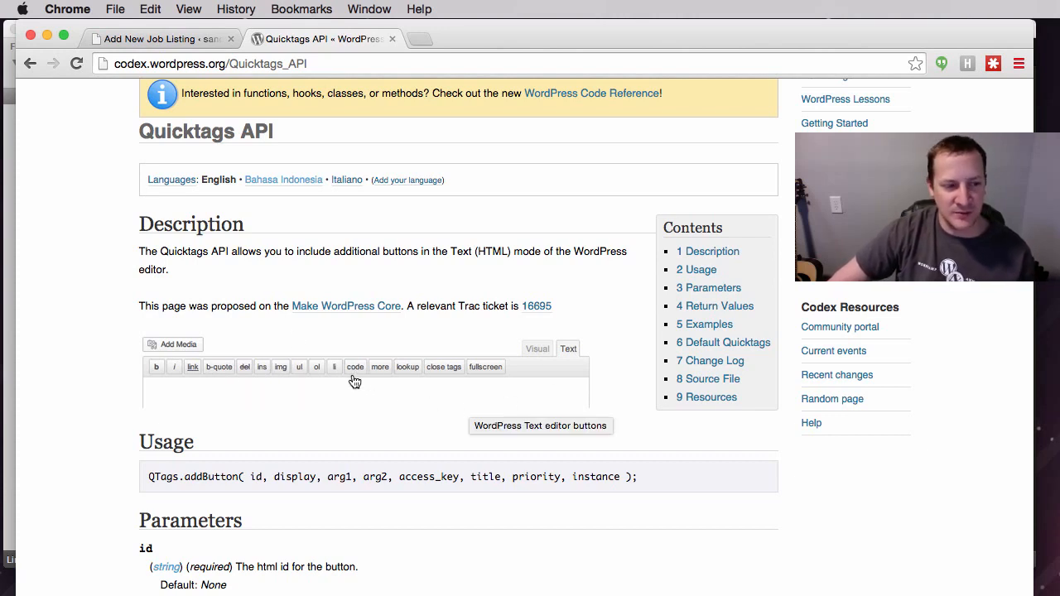
{"action": "mouse_move", "coordinate": [303, 381]}
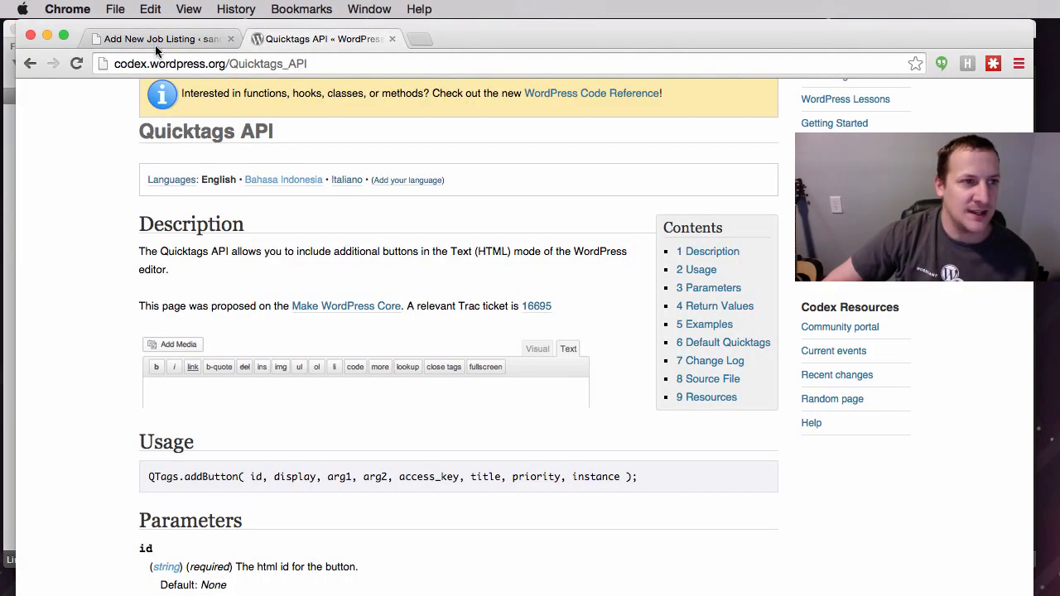
Step: Back on the Add New Job Listing form, check the plain Minimum Requirements textarea
{"action": "left_click", "coordinate": [157, 38]}
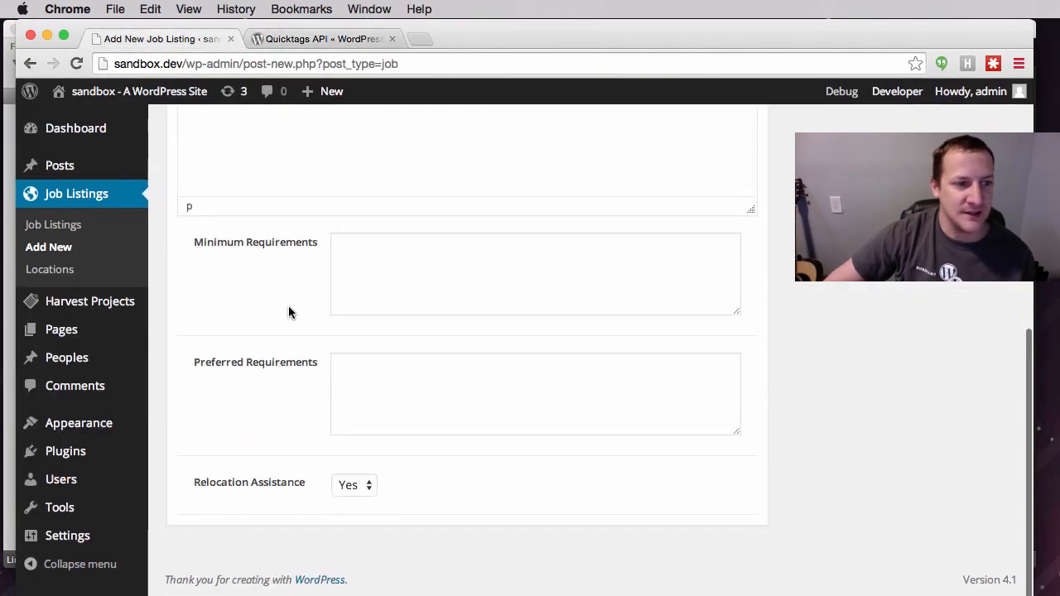
{"action": "left_click", "coordinate": [535, 273]}
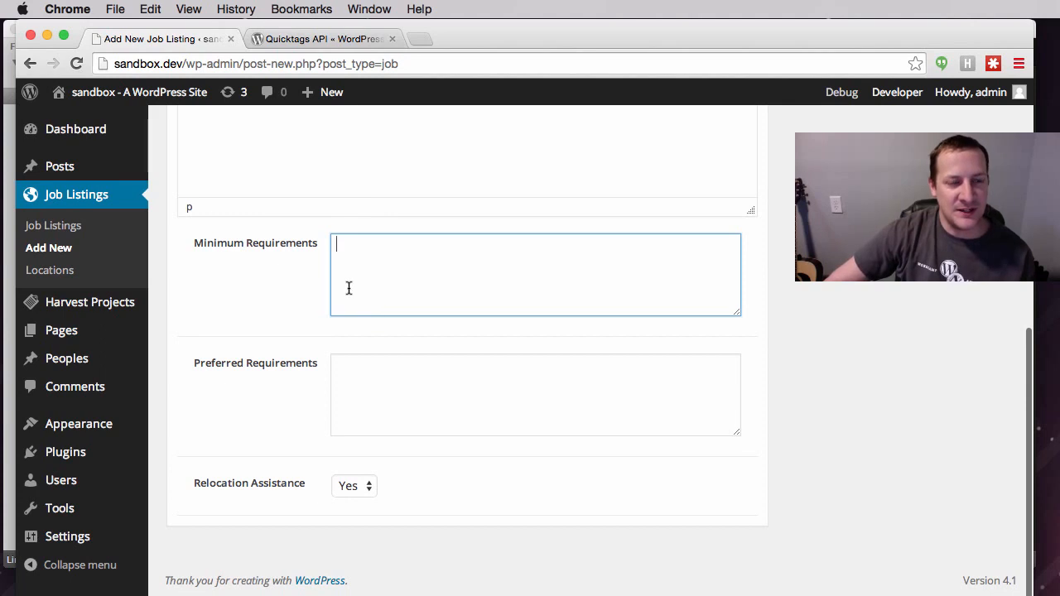
{"action": "scroll", "scroll_direction": "down", "scroll_amount": 3}
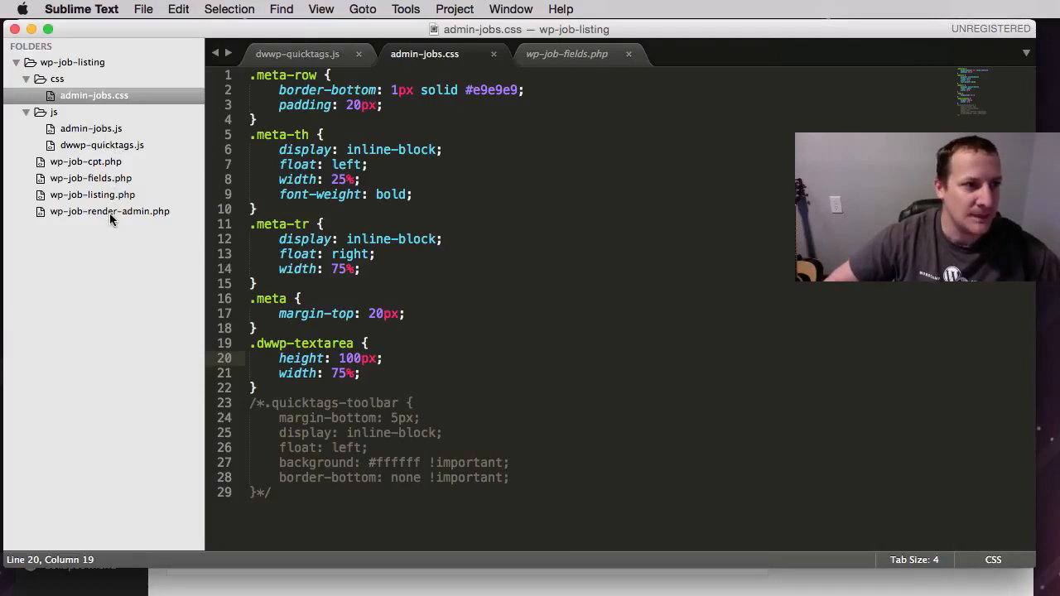
Step: Check that wp-job-listing.php's wp_enqueue_script call loads dwwp-quicktags.js with a quicktags dependency
{"action": "left_click", "coordinate": [85, 161]}
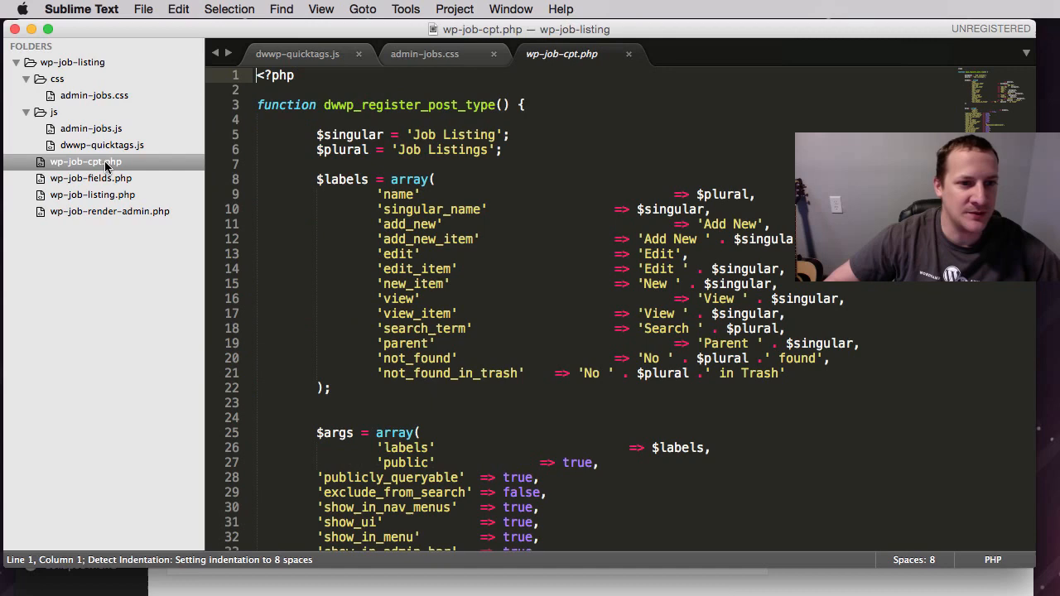
{"action": "left_click", "coordinate": [92, 195]}
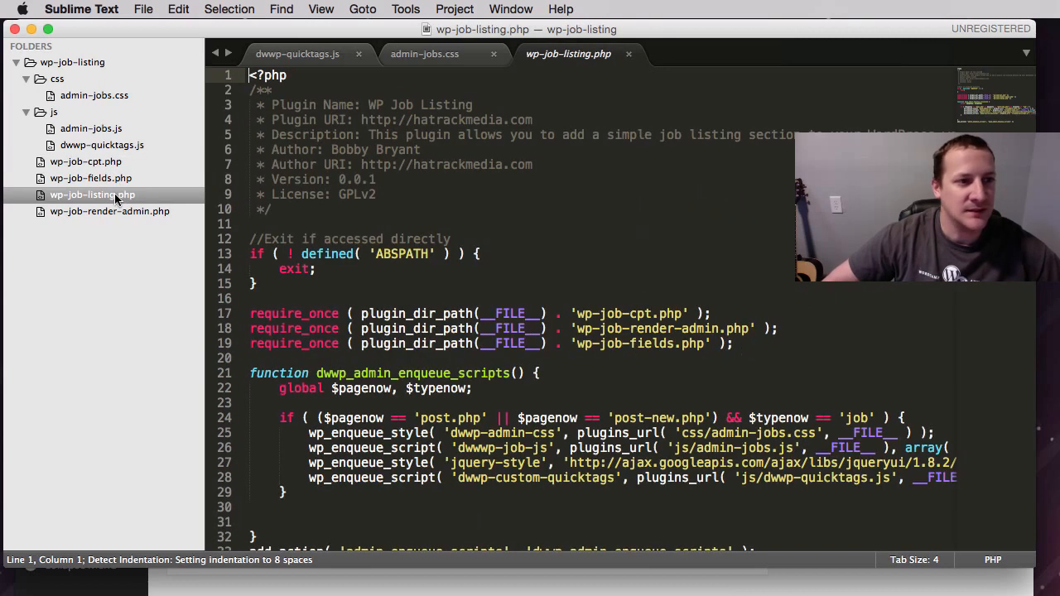
{"action": "scroll", "scroll_direction": "down", "scroll_amount": 3}
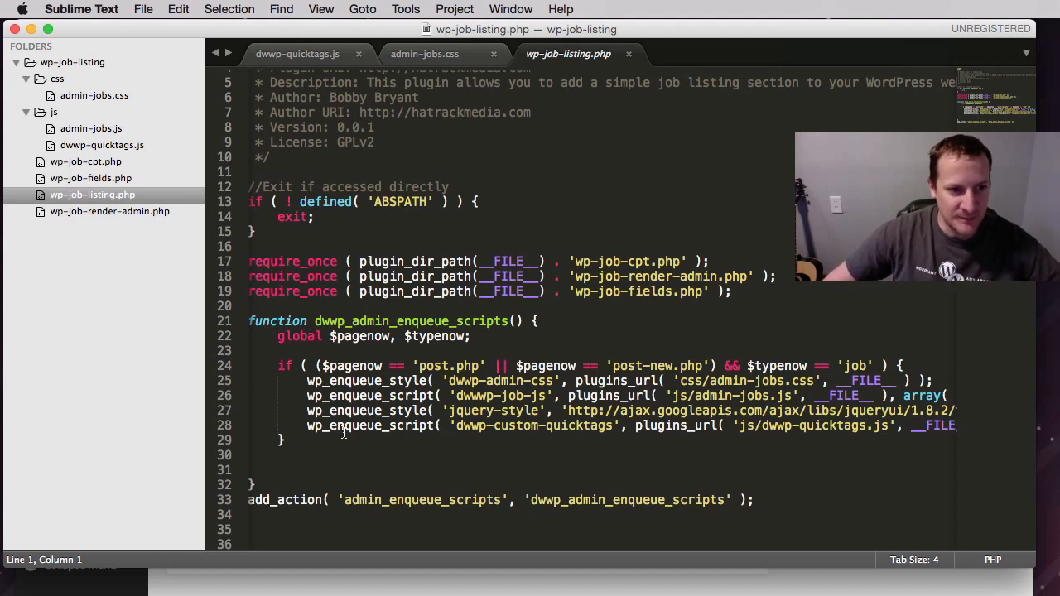
{"action": "double_click", "coordinate": [370, 425]}
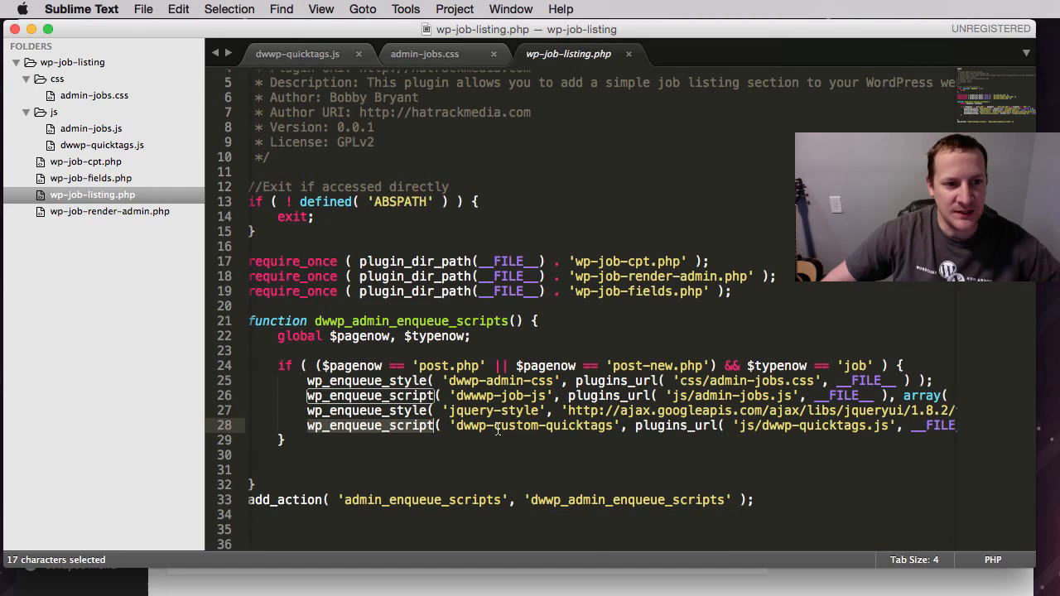
{"action": "scroll", "scroll_direction": "right", "scroll_amount": 3}
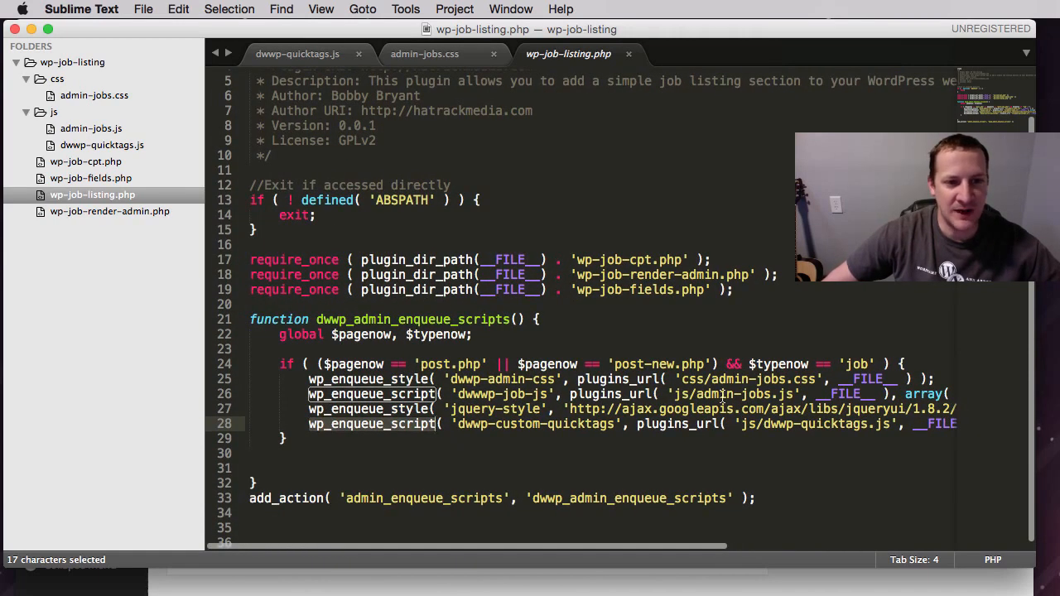
{"action": "scroll", "scroll_direction": "right", "scroll_amount": 3}
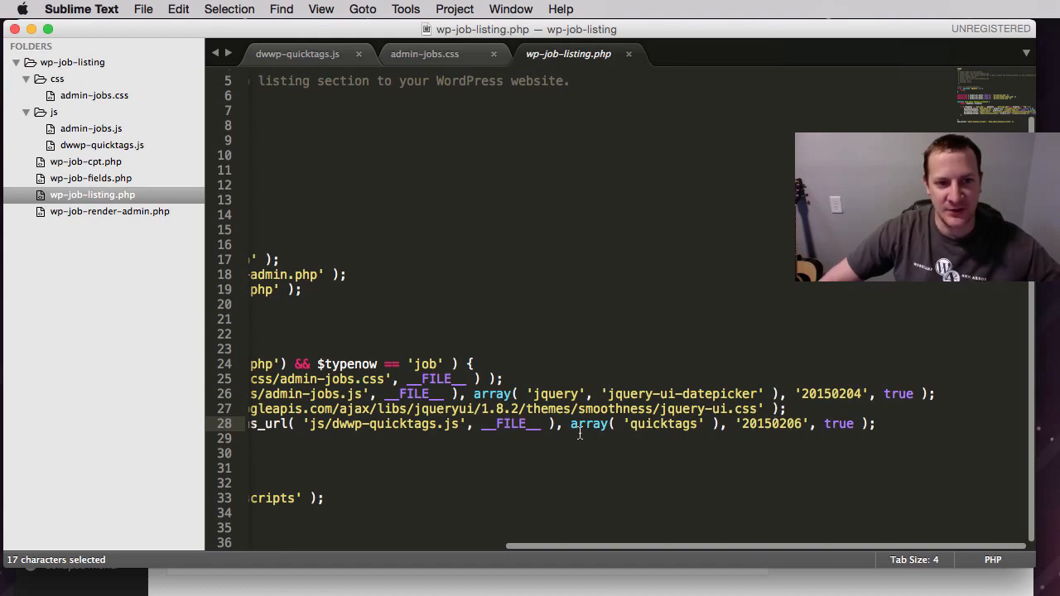
{"action": "scroll", "scroll_direction": "left", "scroll_amount": 3}
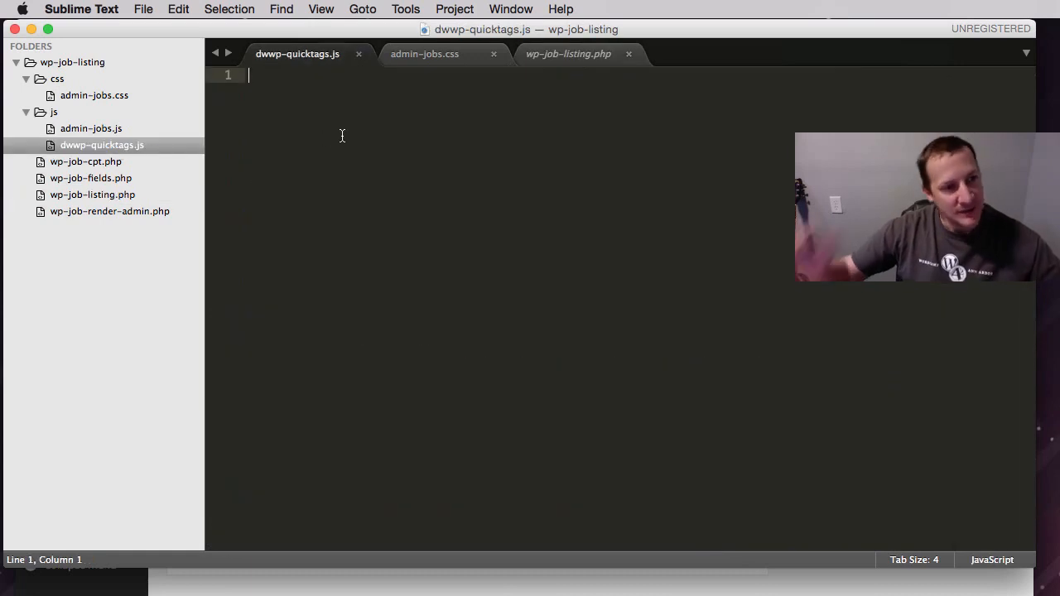
Step: Write jQuery(document).ready(function() { }); in dwwp-quicktags.js
{"action": "type", "text": "j"}
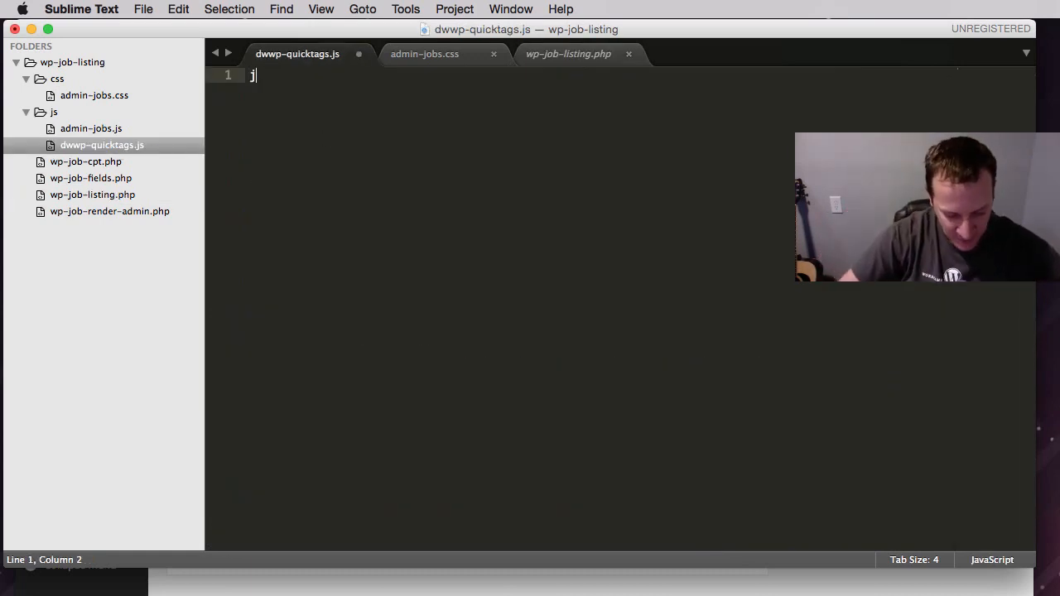
{"action": "type", "text": "Query"}
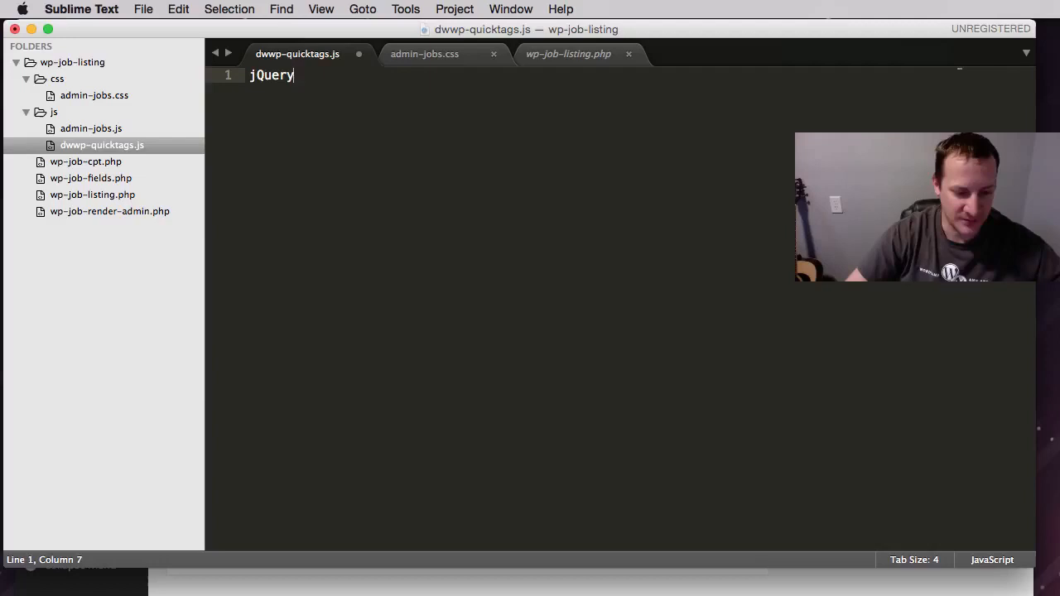
{"action": "type", "text": "(d)"}
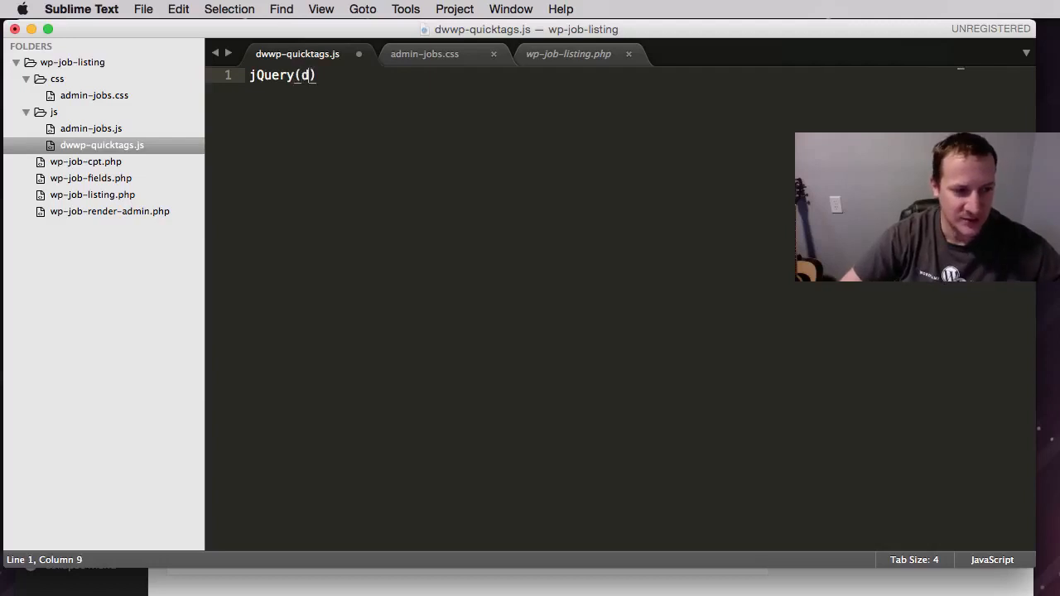
{"action": "type", "text": "ocument"}
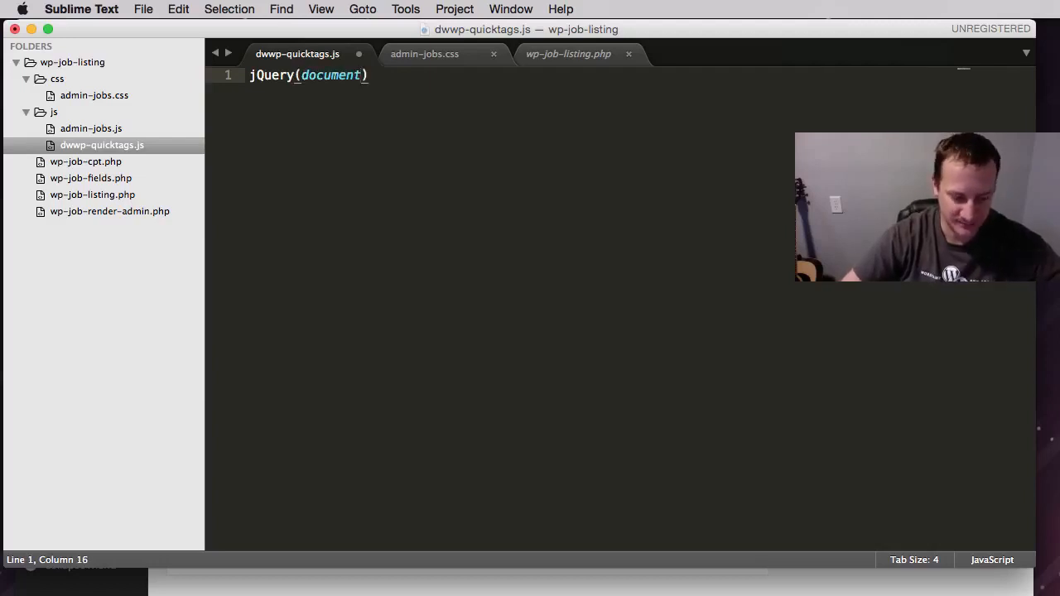
{"action": "type", "text": ".ready("}
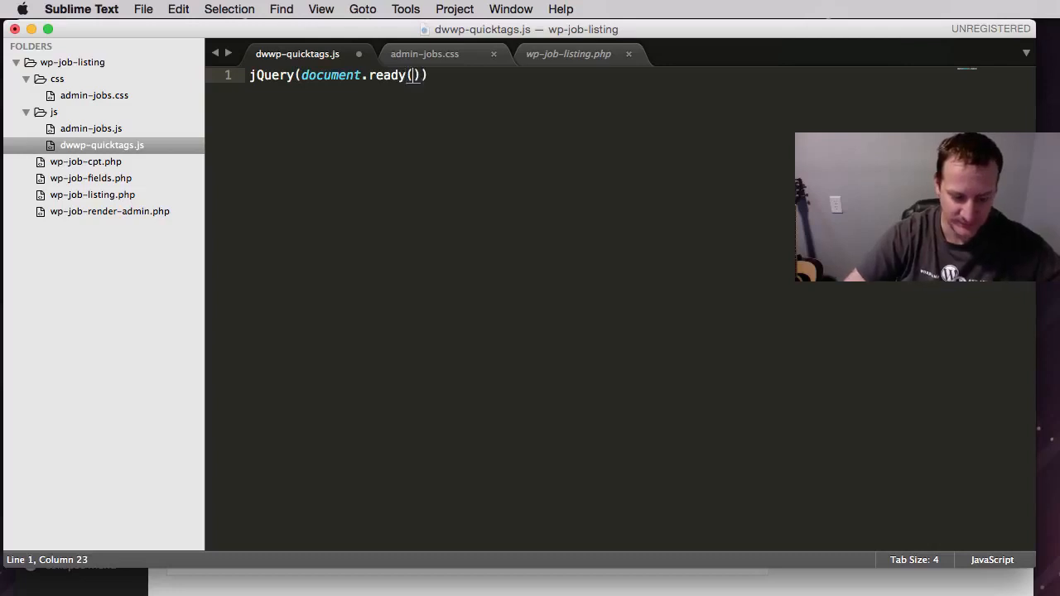
{"action": "type", "text": "fi"}
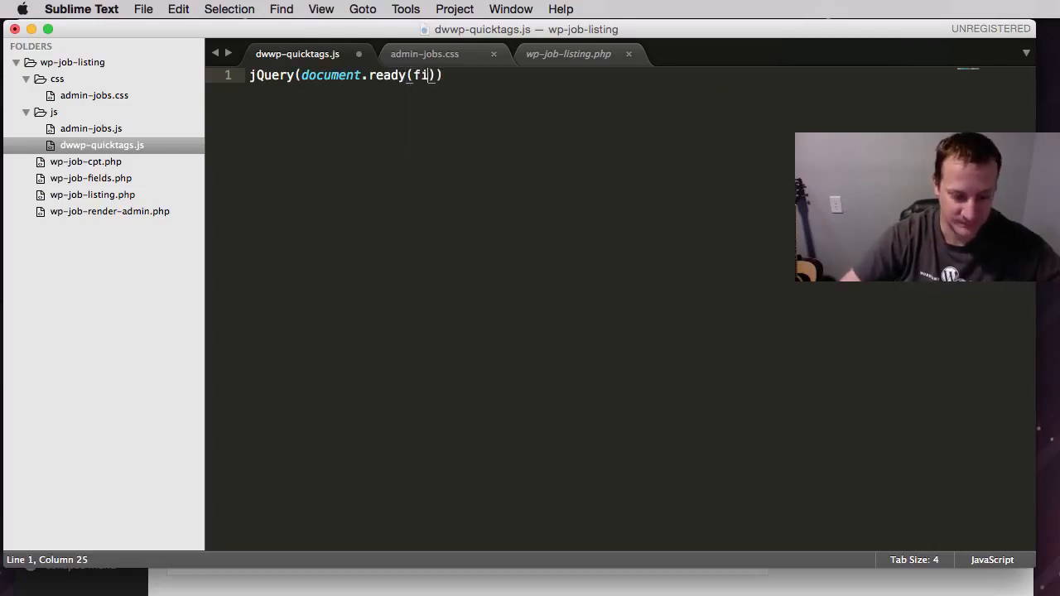
{"action": "type", "text": "unction("}
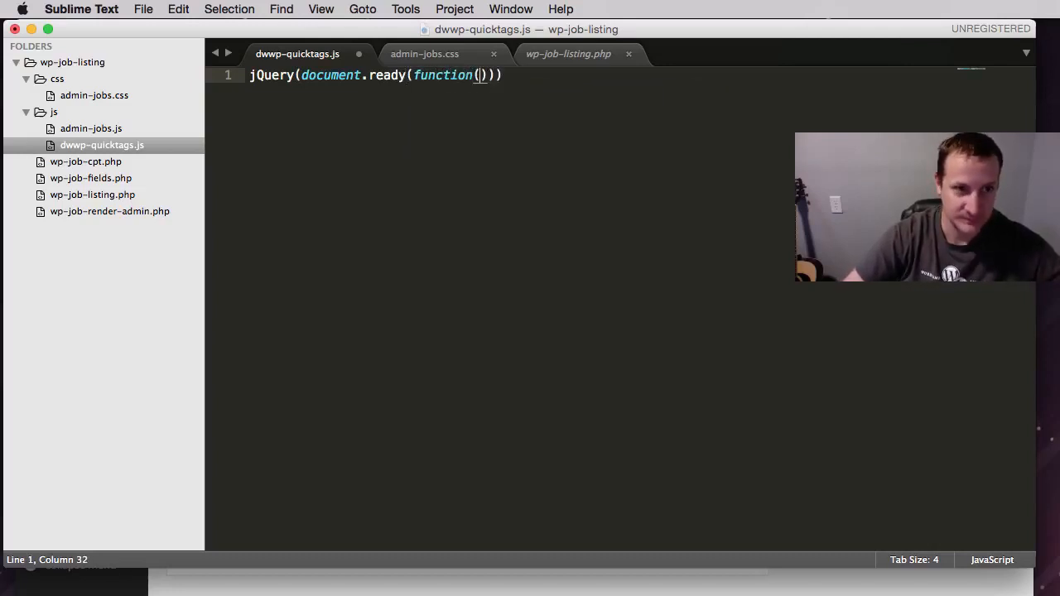
{"action": "type", "text": ")"}
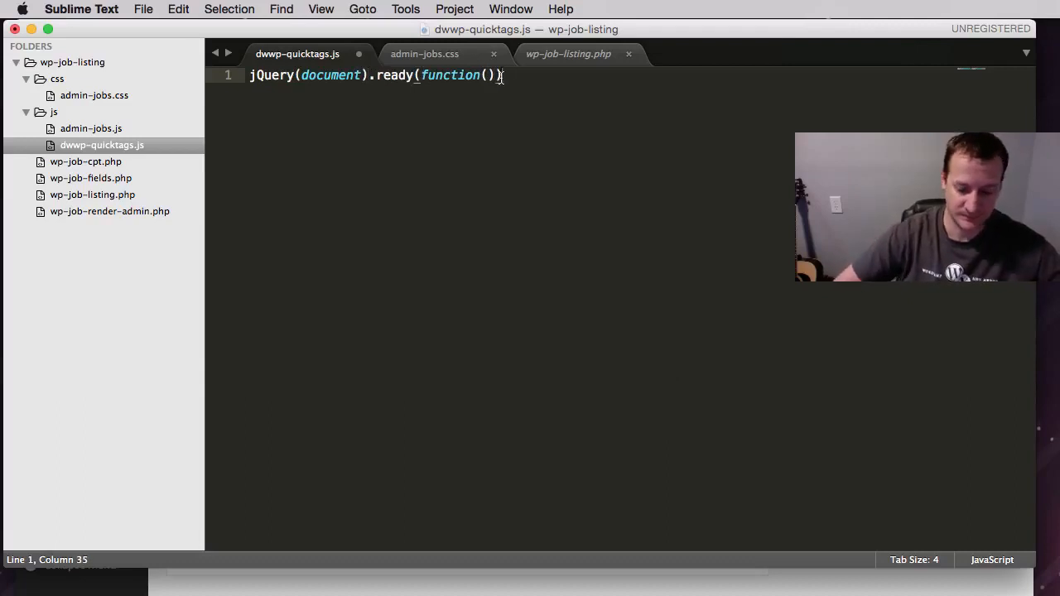
{"action": "type", "text": "{}"}
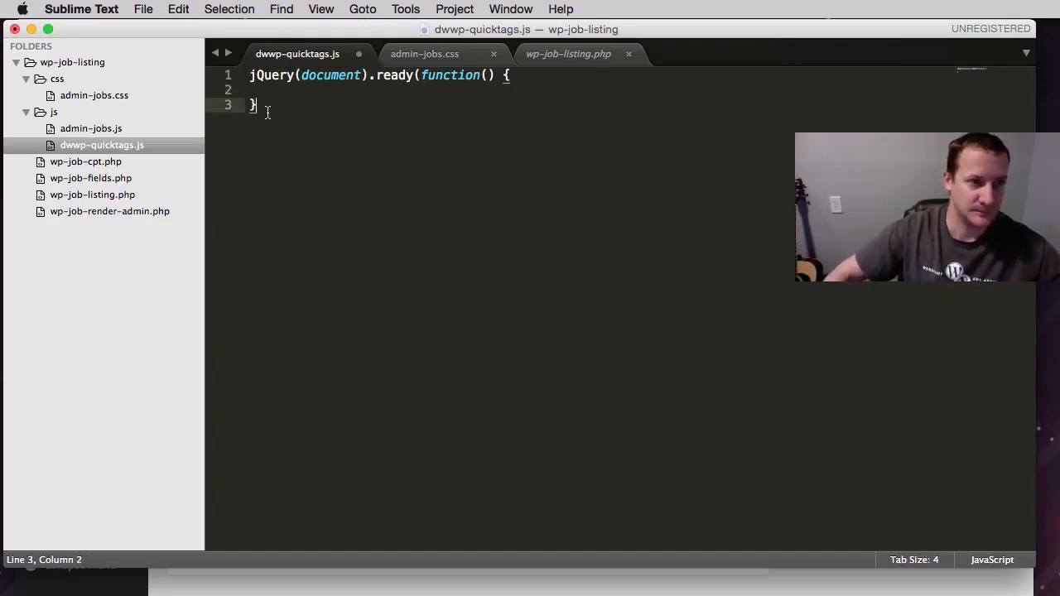
{"action": "type", "text": ")"}
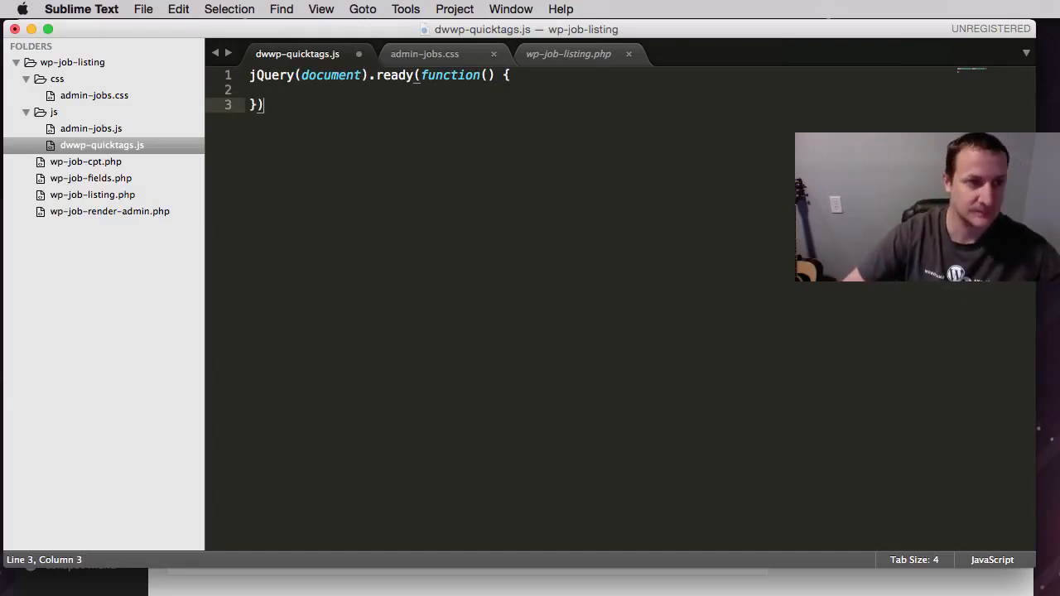
{"action": "type", "text": ";"}
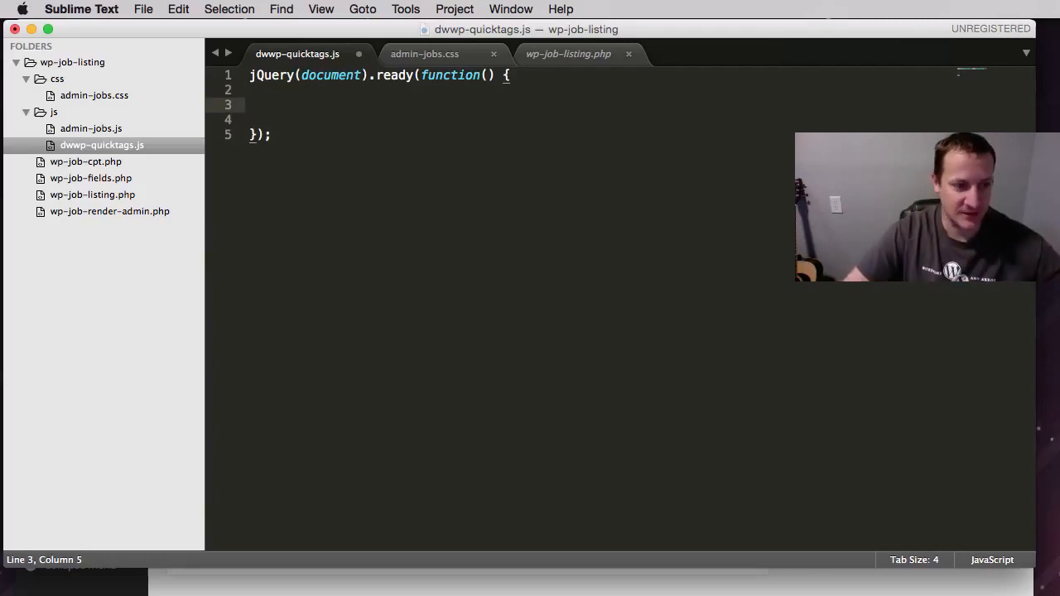
Step: Inside the ready function, type quicktags({ id: 'minimum-requirements', buttons:
{"action": "type", "text": "quick"}
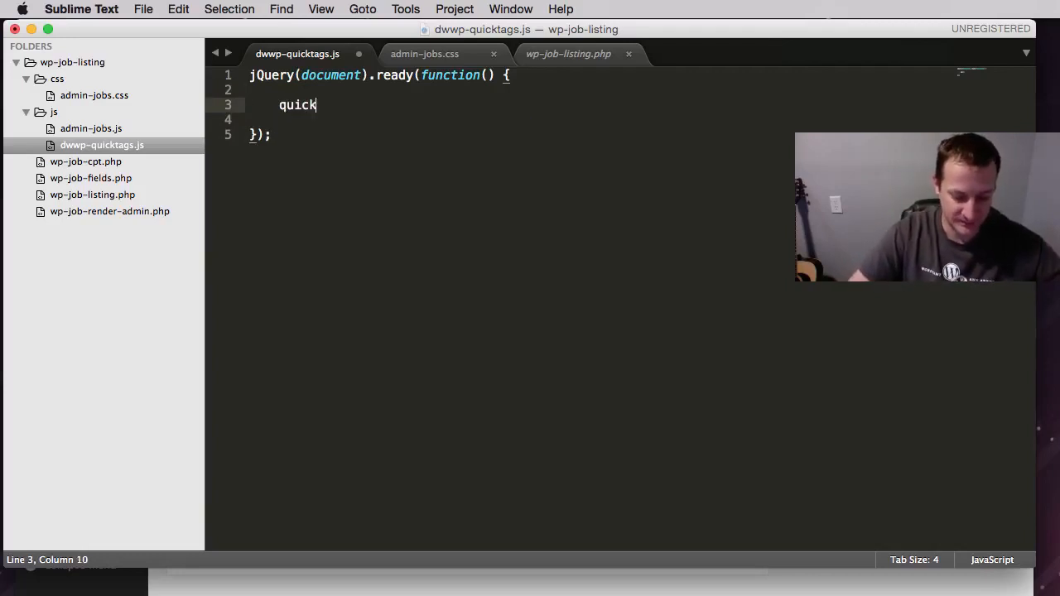
{"action": "type", "text": "tags"}
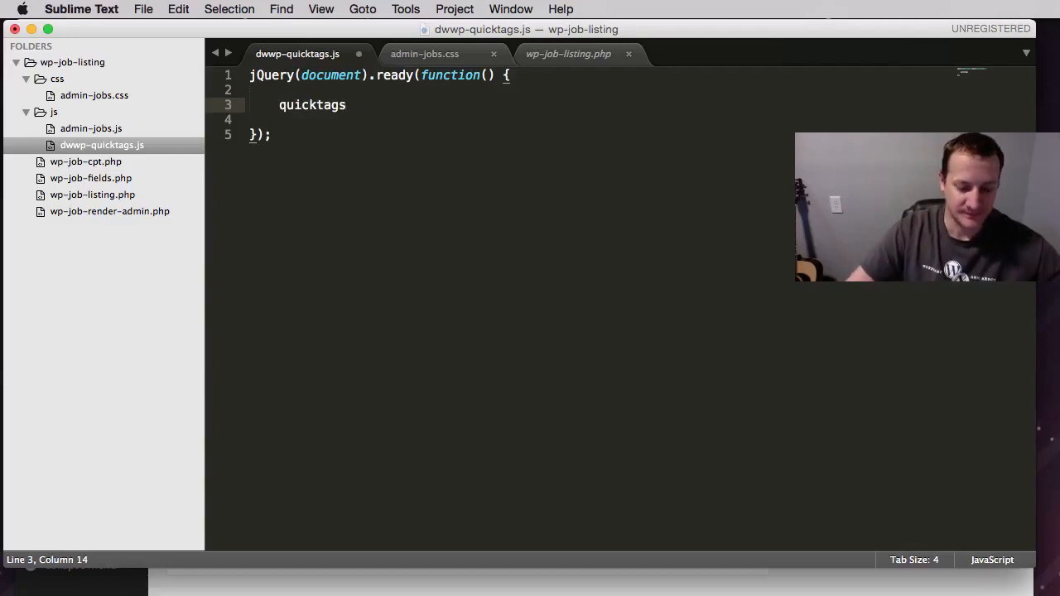
{"action": "type", "text": "()"}
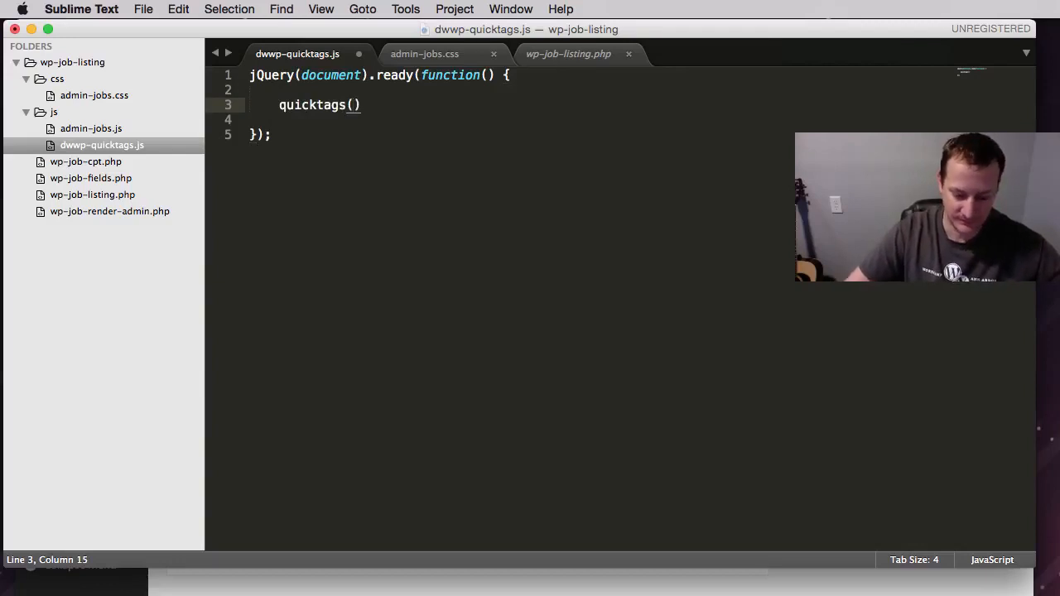
{"action": "type", "text": "{"}
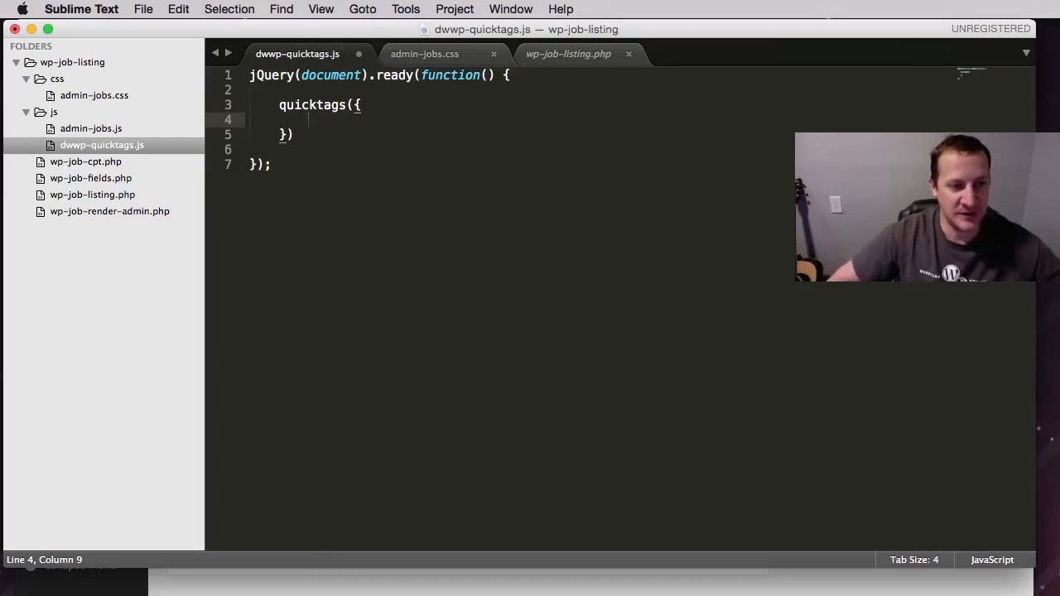
{"action": "type", "text": "i"}
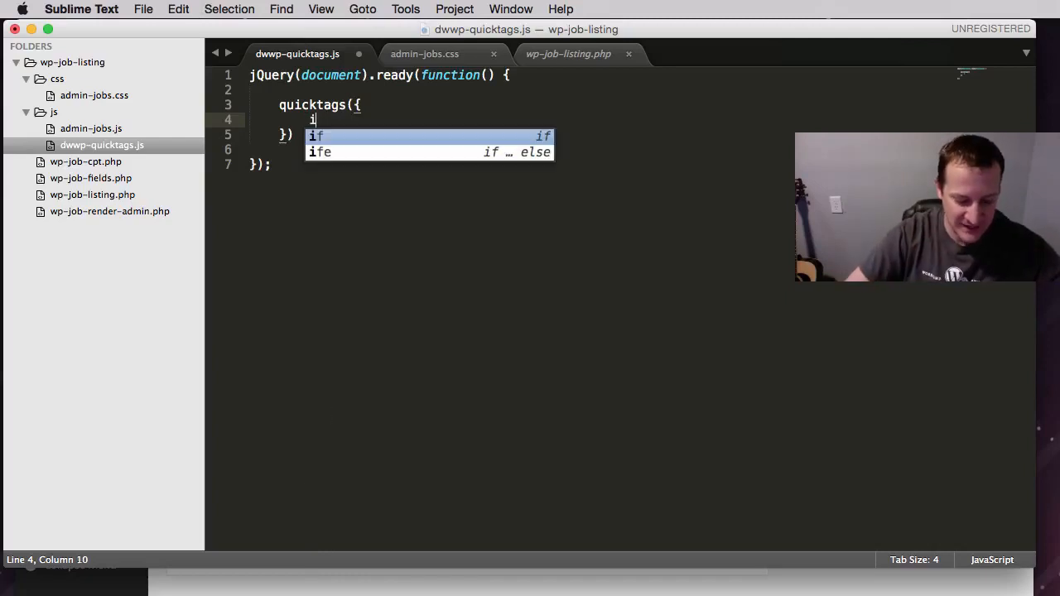
{"action": "type", "text": "d:"}
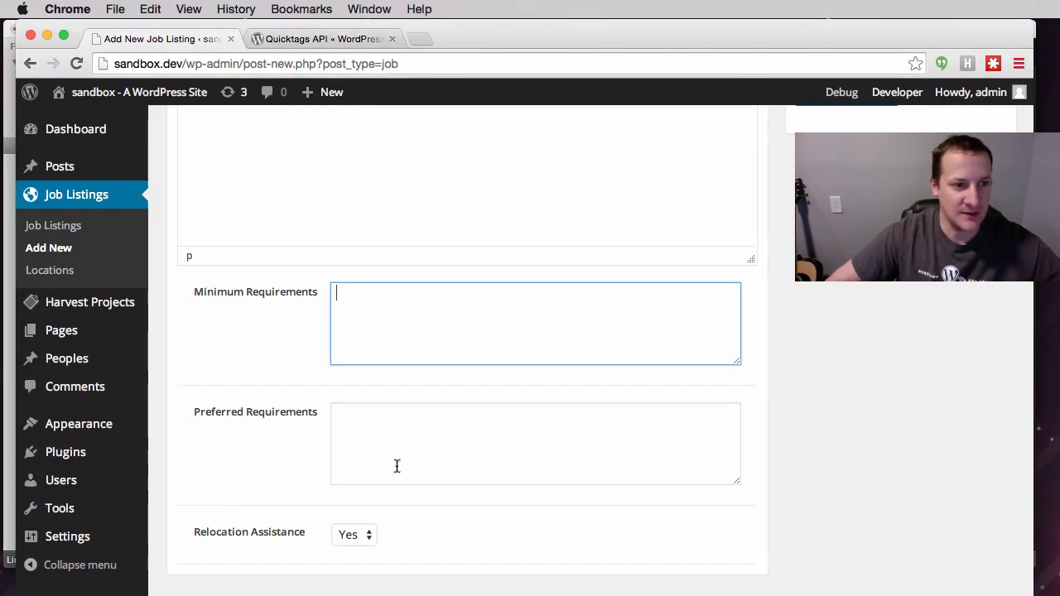
{"action": "mouse_move", "coordinate": [362, 321]}
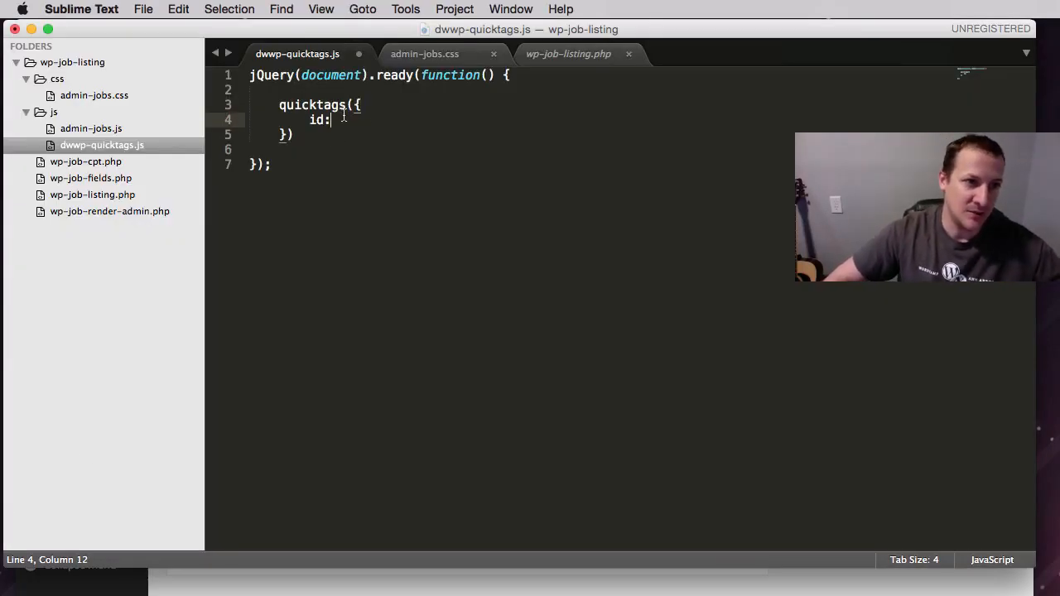
{"action": "type", "text": "'mi'"}
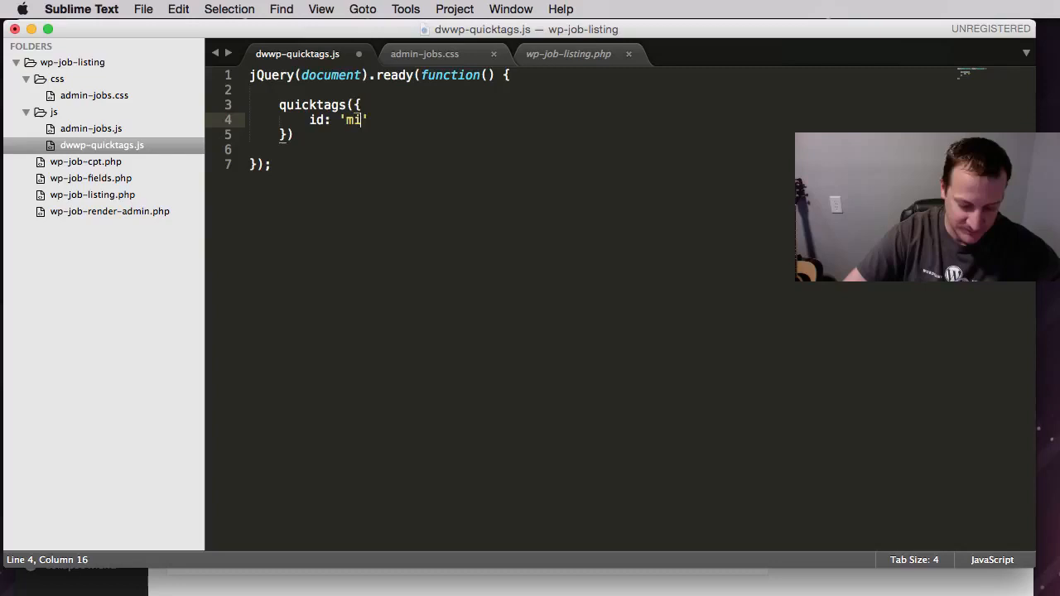
{"action": "type", "text": "nimum-r"}
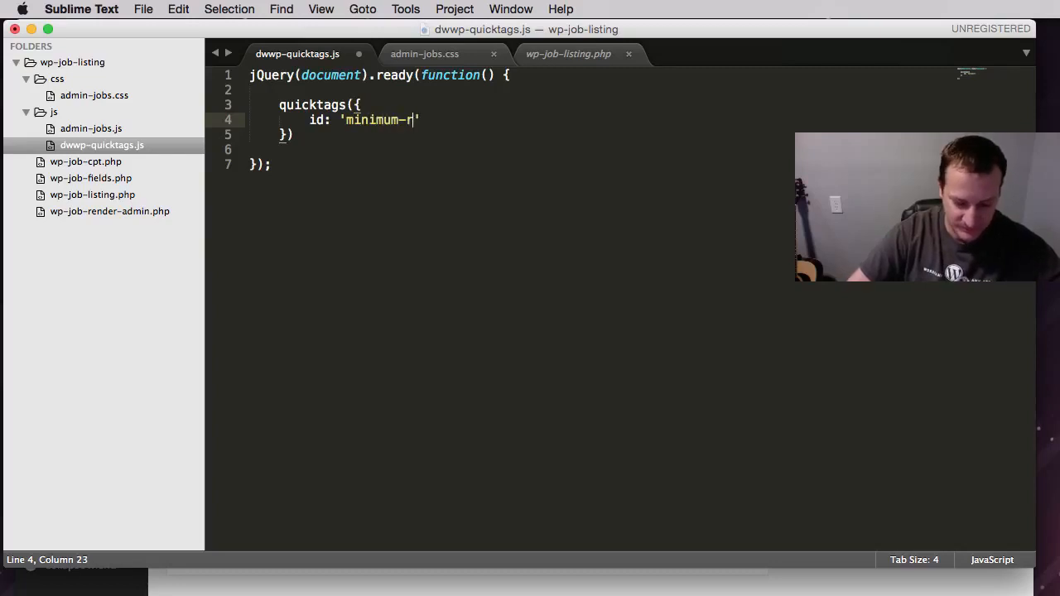
{"action": "type", "text": "equirements"}
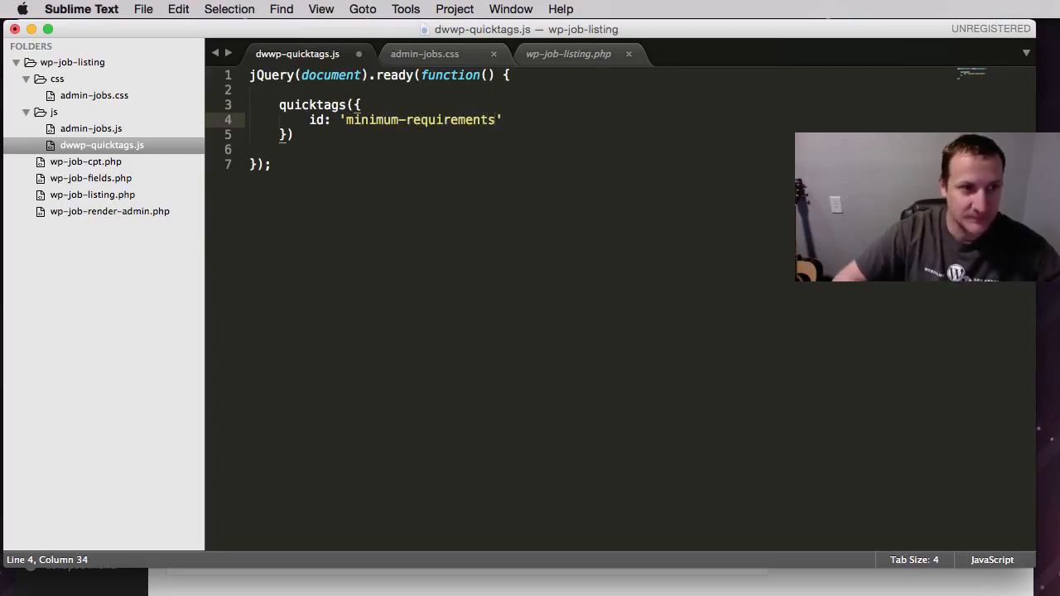
{"action": "type", "text": ","}
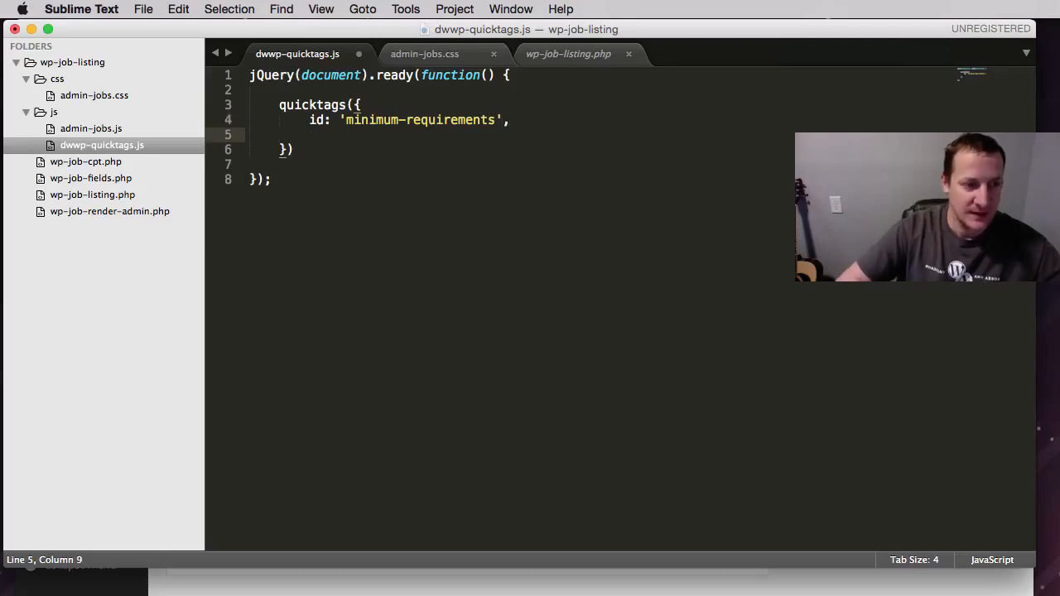
{"action": "type", "text": "button"}
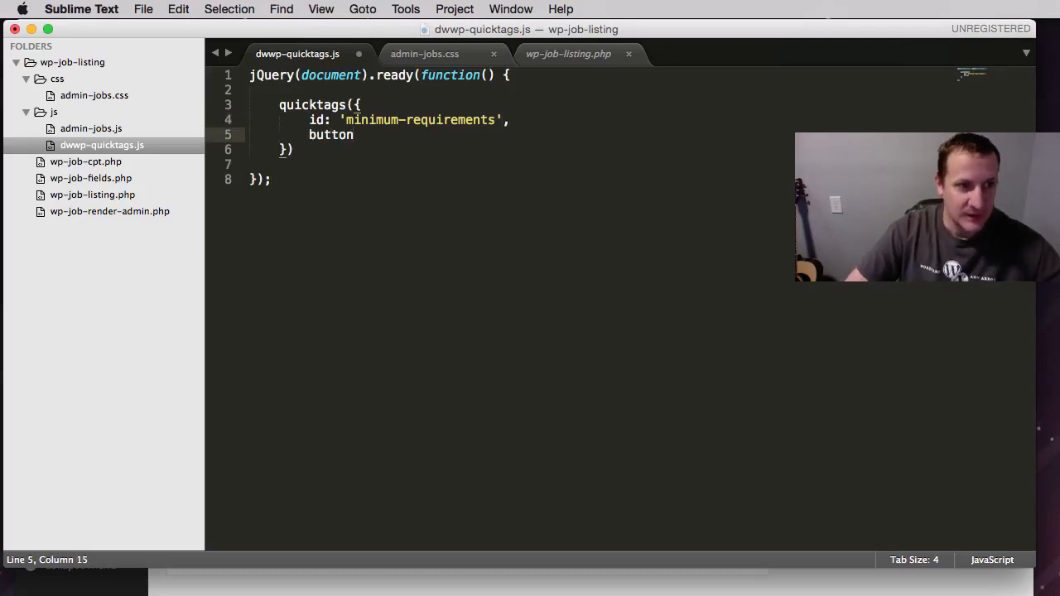
{"action": "type", "text": "s"}
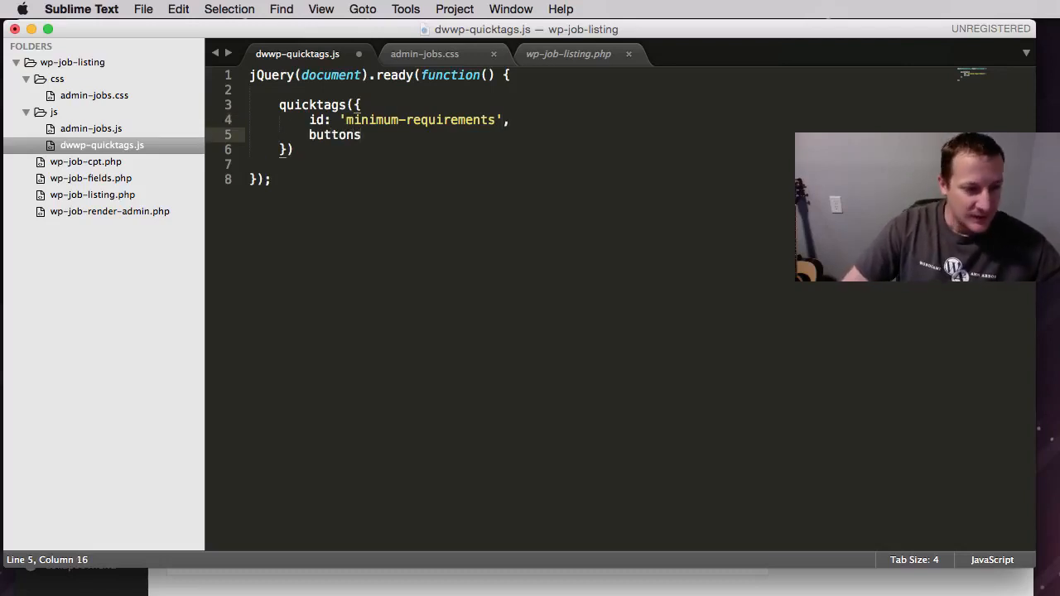
{"action": "type", "text": ":"}
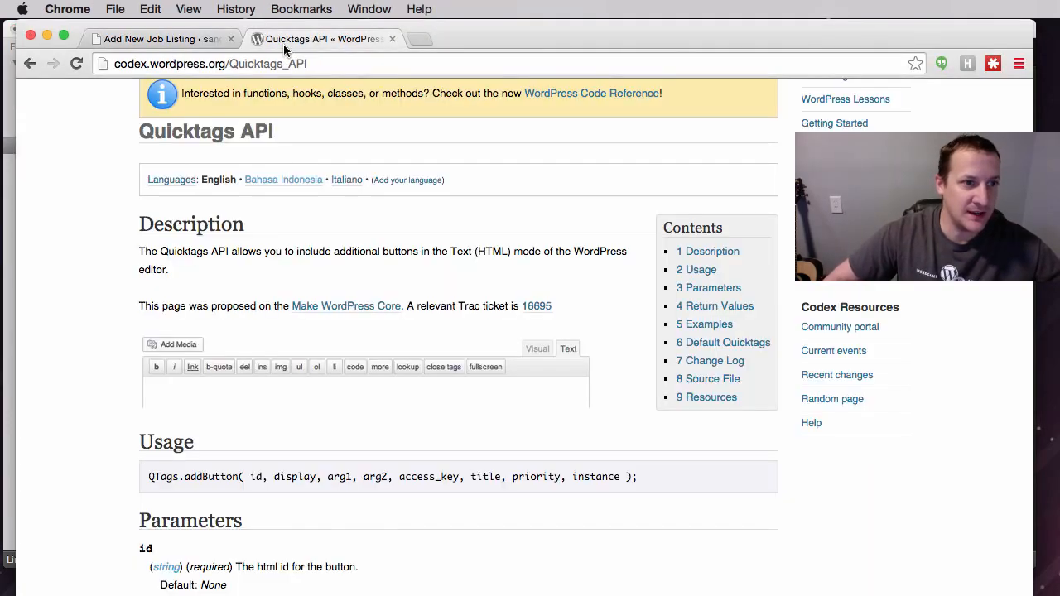
Step: Scroll the Quicktags API page down to the Default Quicktags ID table
{"action": "scroll", "scroll_direction": "down", "scroll_amount": 3}
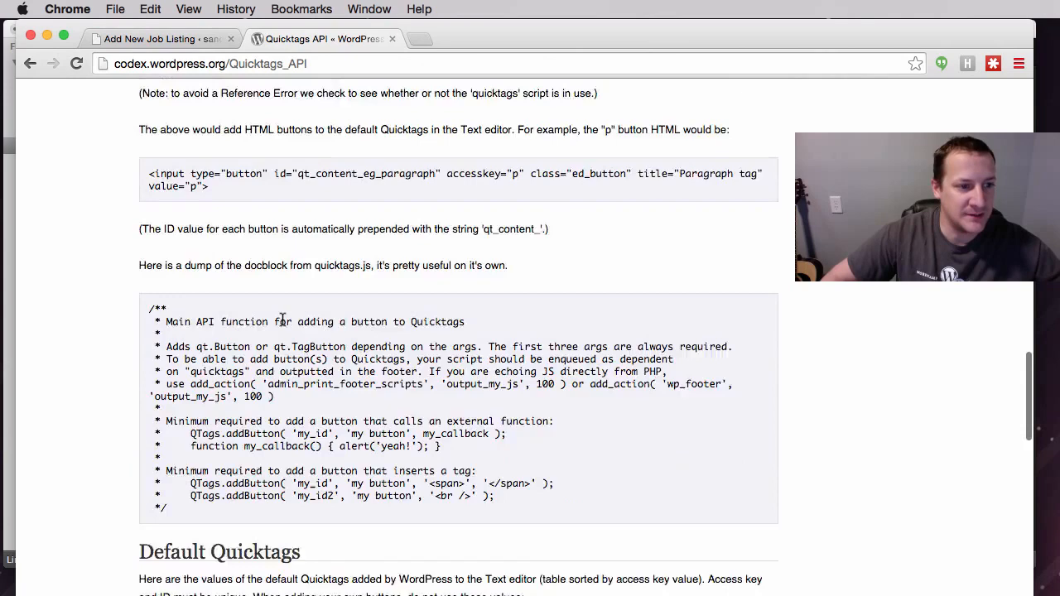
{"action": "scroll", "scroll_direction": "down", "scroll_amount": 3}
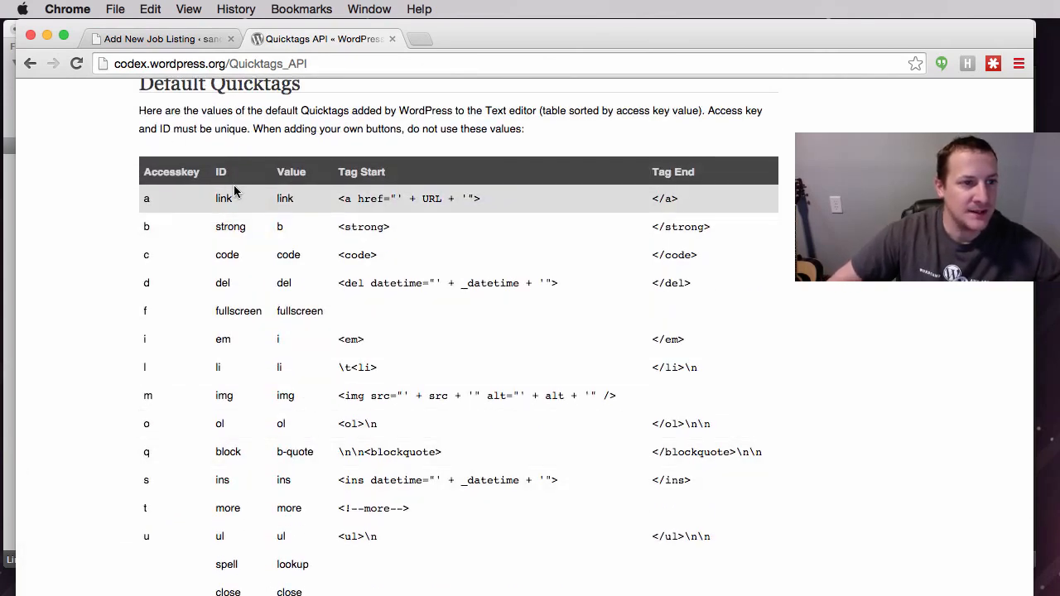
{"action": "mouse_move", "coordinate": [230, 227]}
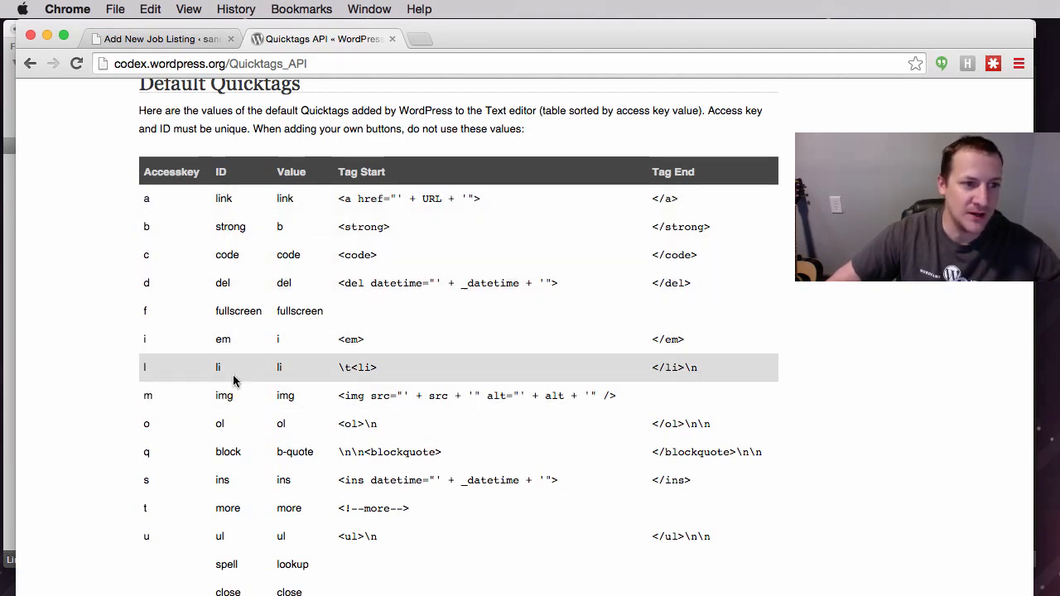
{"action": "mouse_move", "coordinate": [127, 359]}
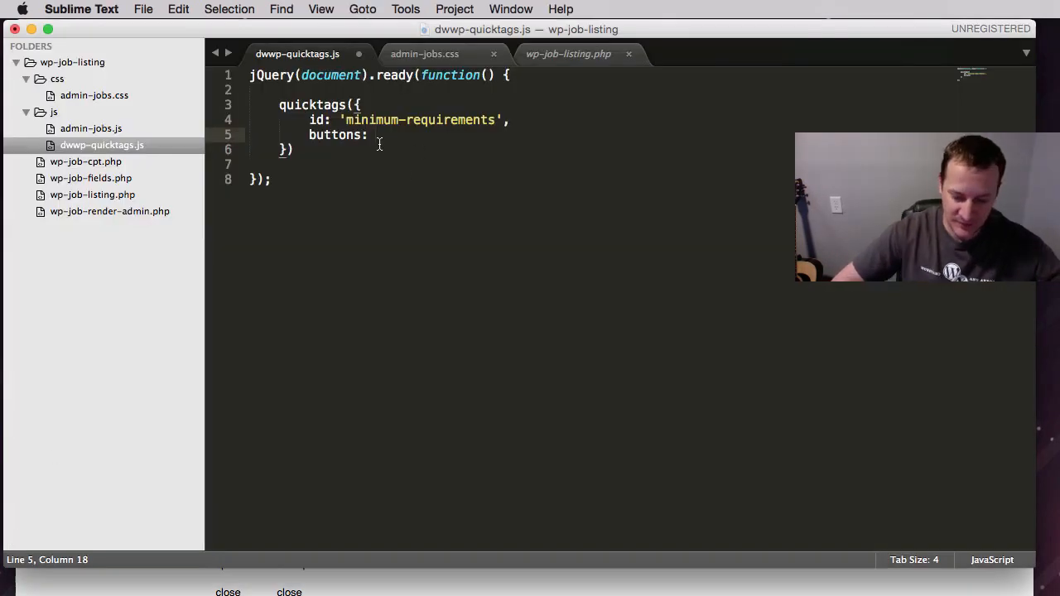
Step: Set the buttons to 'em, strong, link', close the quicktags call, and save
{"action": "type", "text": "'em, '"}
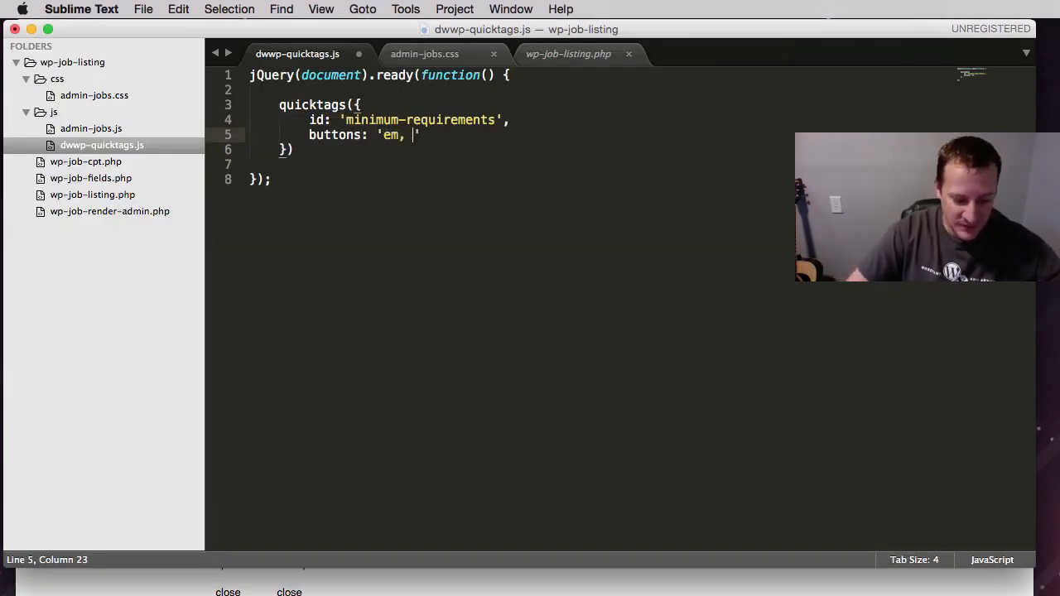
{"action": "type", "text": "strong"}
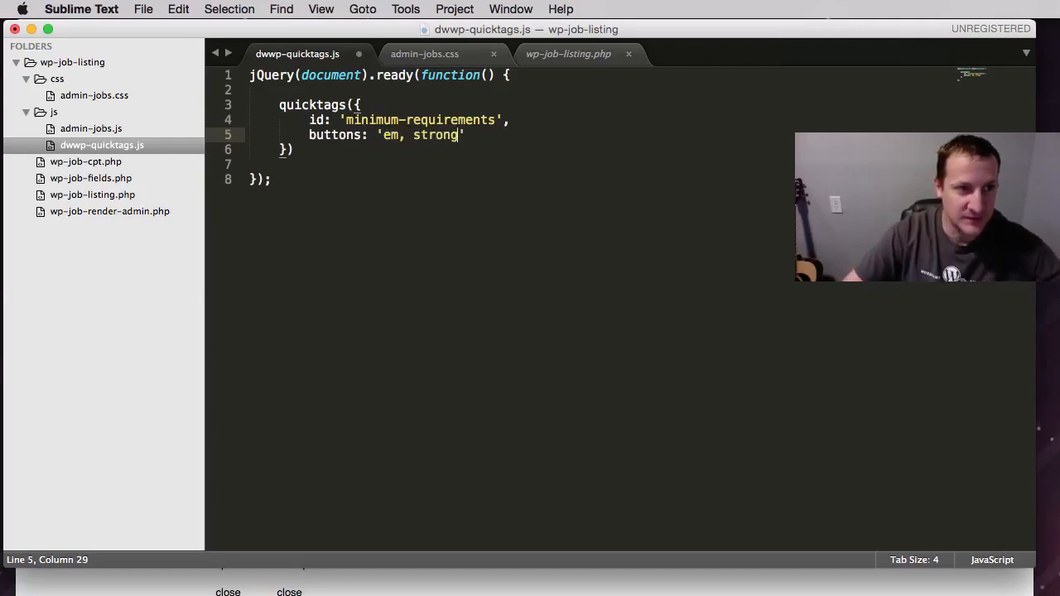
{"action": "type", "text": ", link"}
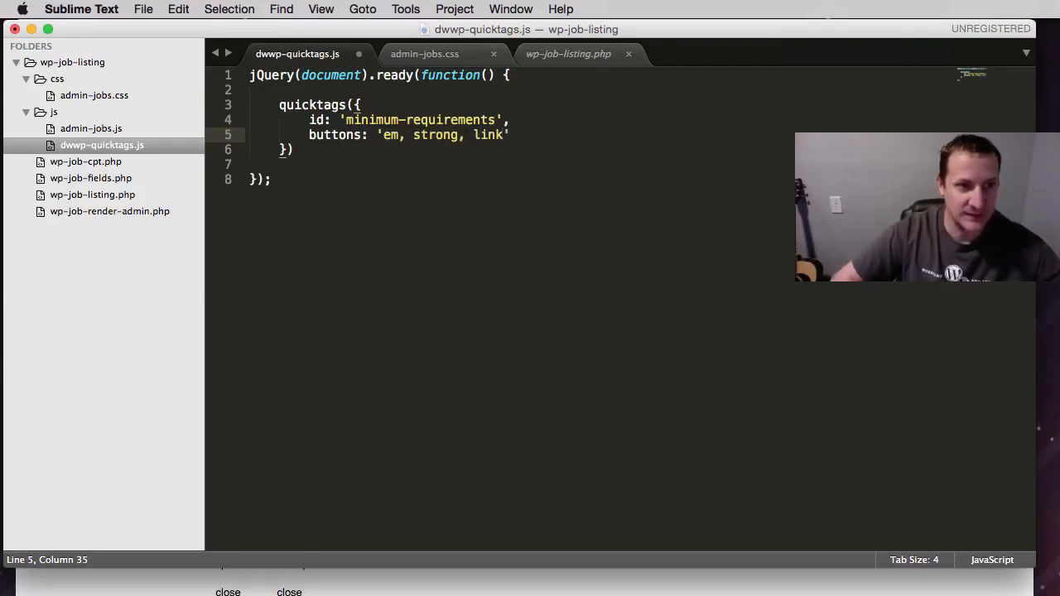
{"action": "left_click", "coordinate": [293, 149]}
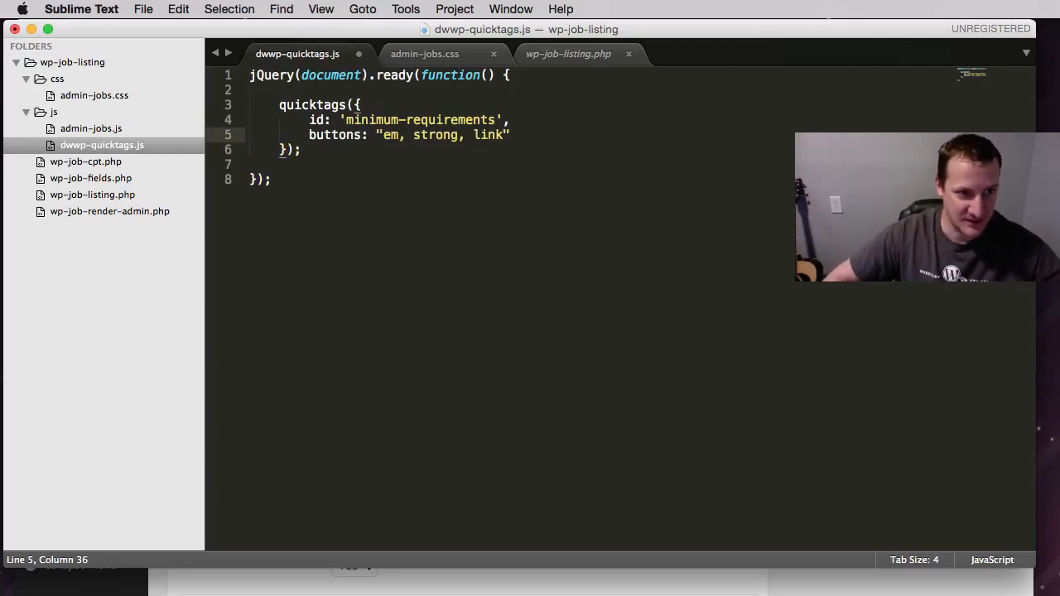
{"action": "key", "text": "cmd+s"}
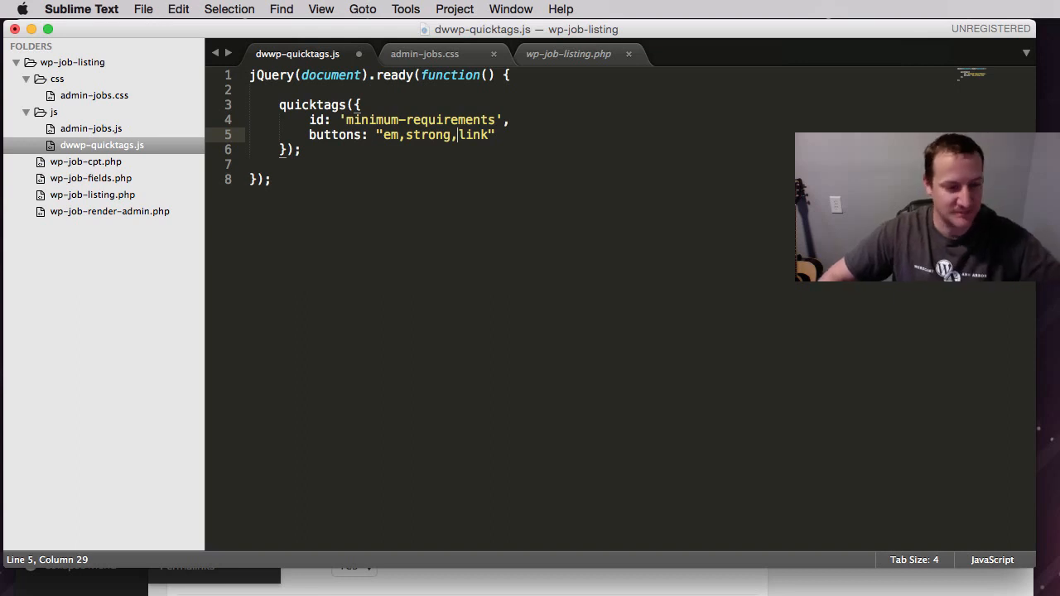
{"action": "key", "text": "cmd+s"}
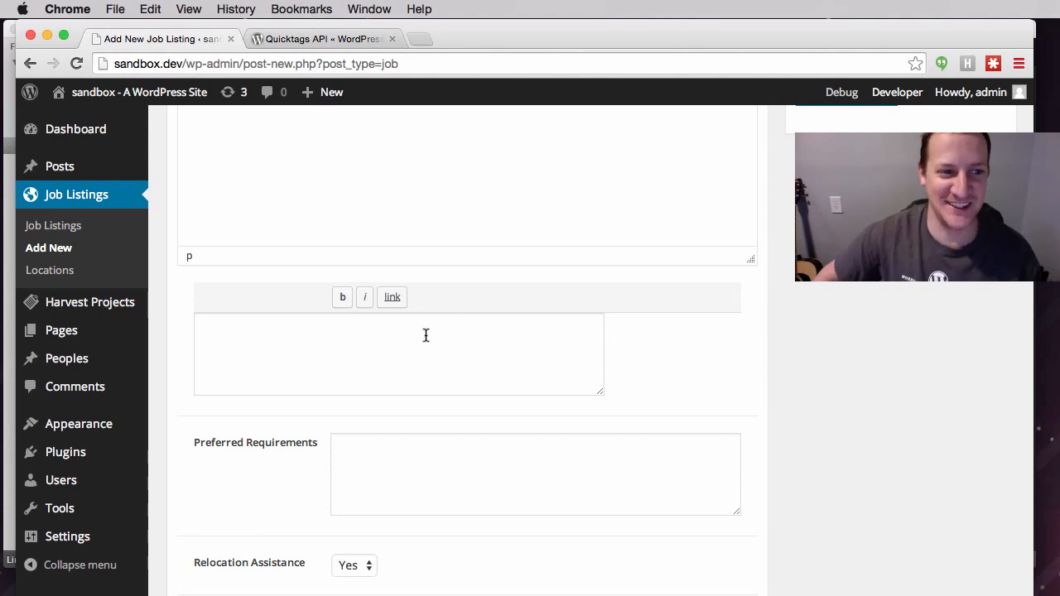
Step: Duplicate the quicktags call and change its id to 'preferred-requirements'
{"action": "key", "text": "cmd+tab"}
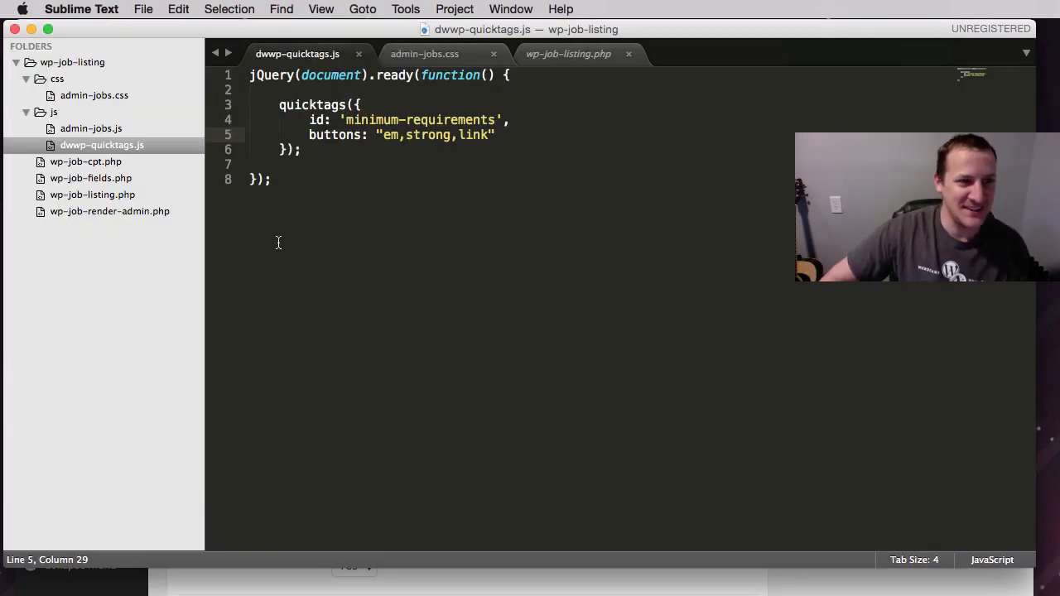
{"action": "left_click_drag", "start_coordinate": [278, 105], "coordinate": [300, 149]}
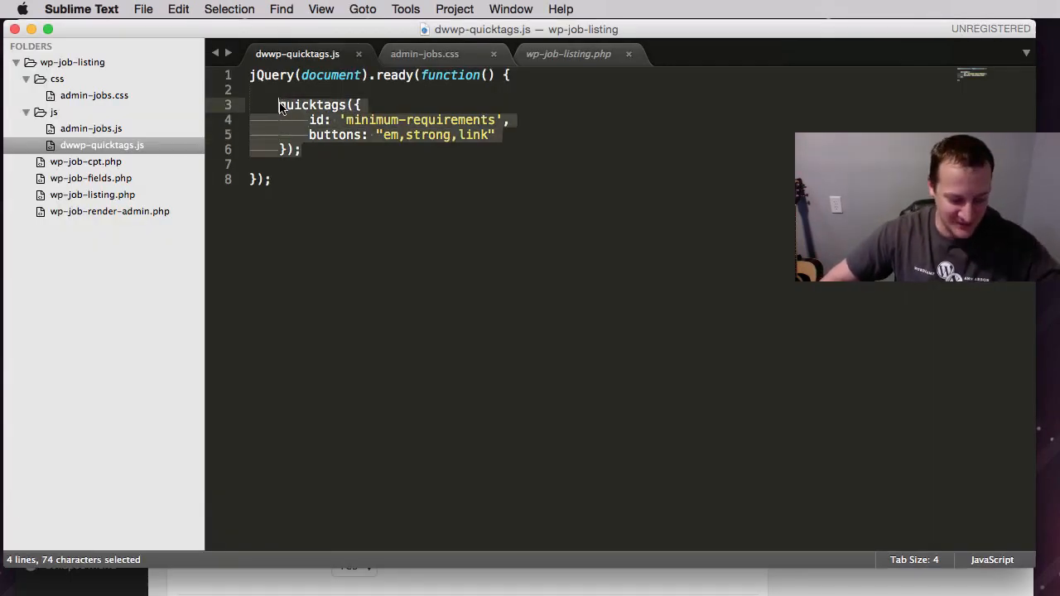
{"action": "key", "text": "cmd+v"}
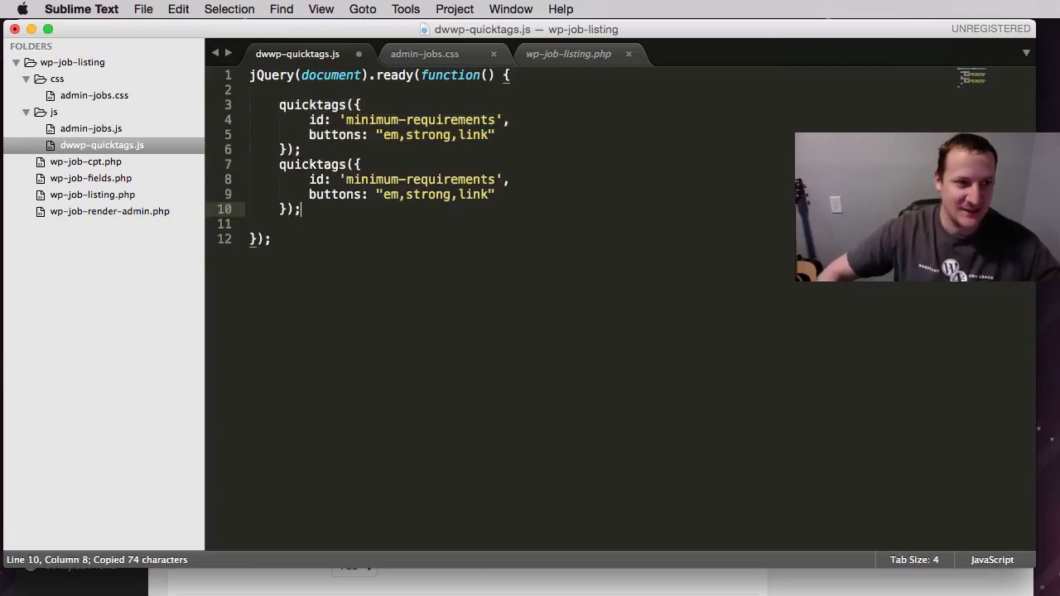
{"action": "double_click", "coordinate": [372, 179]}
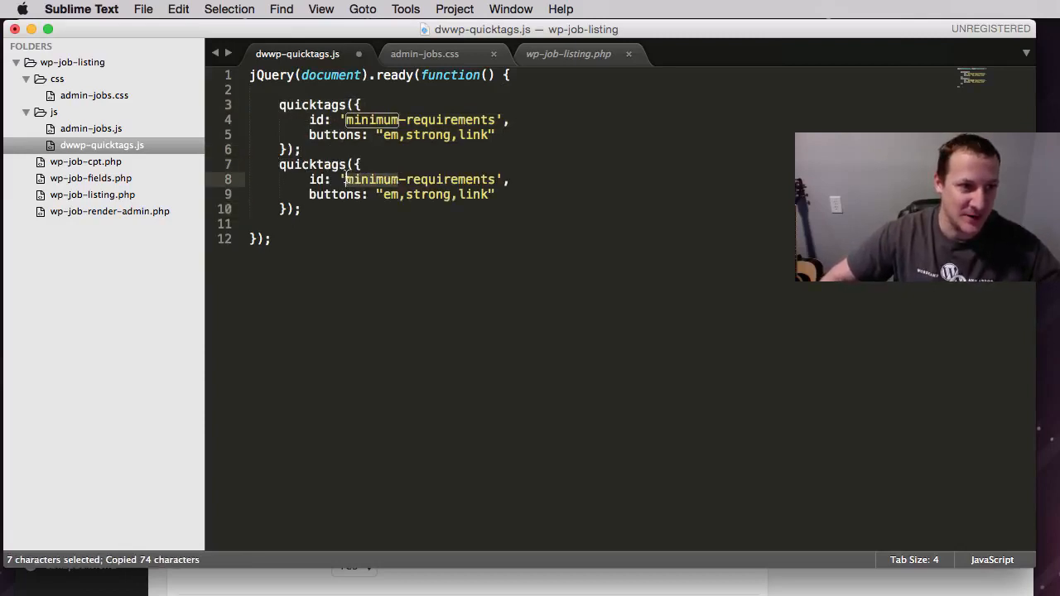
{"action": "type", "text": "preferre"}
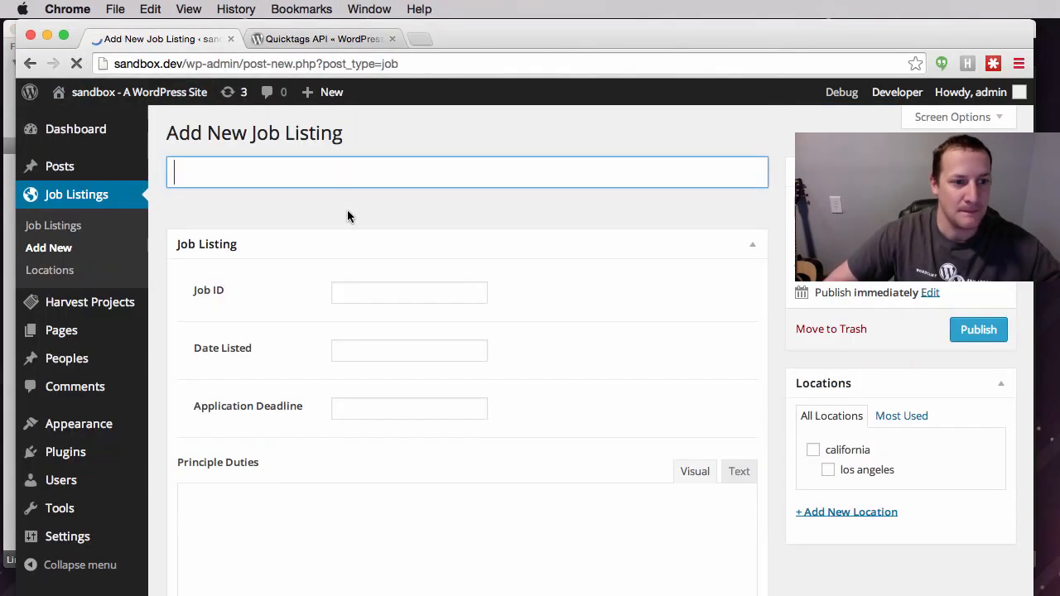
{"action": "scroll", "scroll_direction": "down", "scroll_amount": 3}
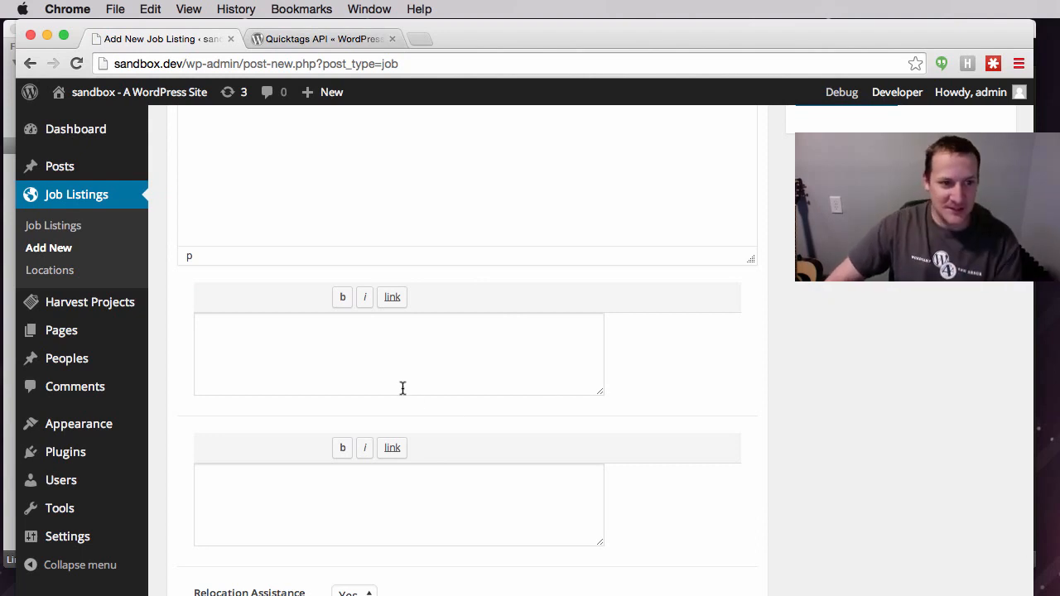
{"action": "mouse_move", "coordinate": [274, 452]}
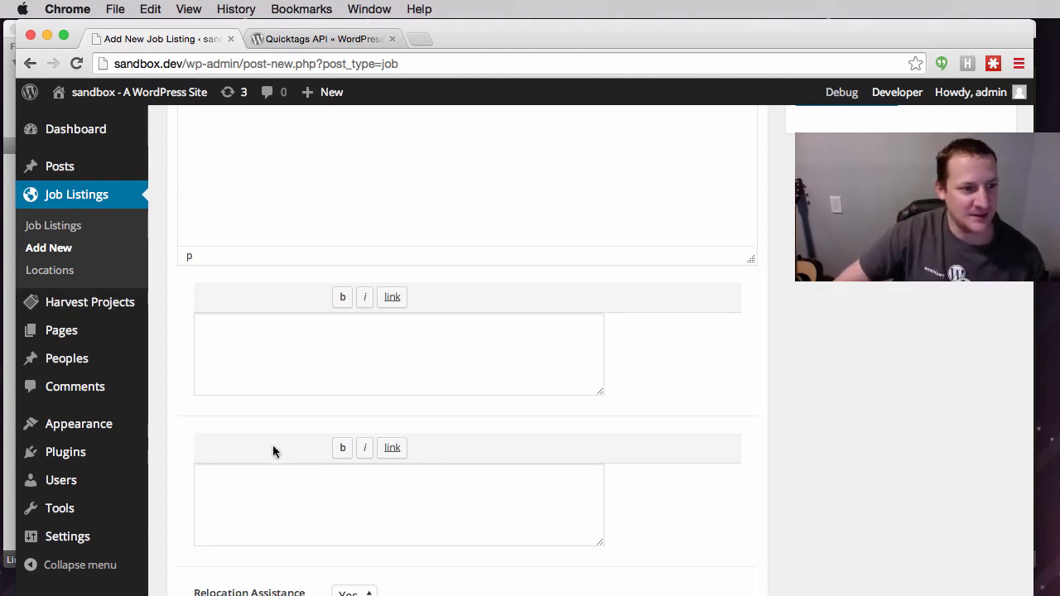
{"action": "mouse_move", "coordinate": [242, 451]}
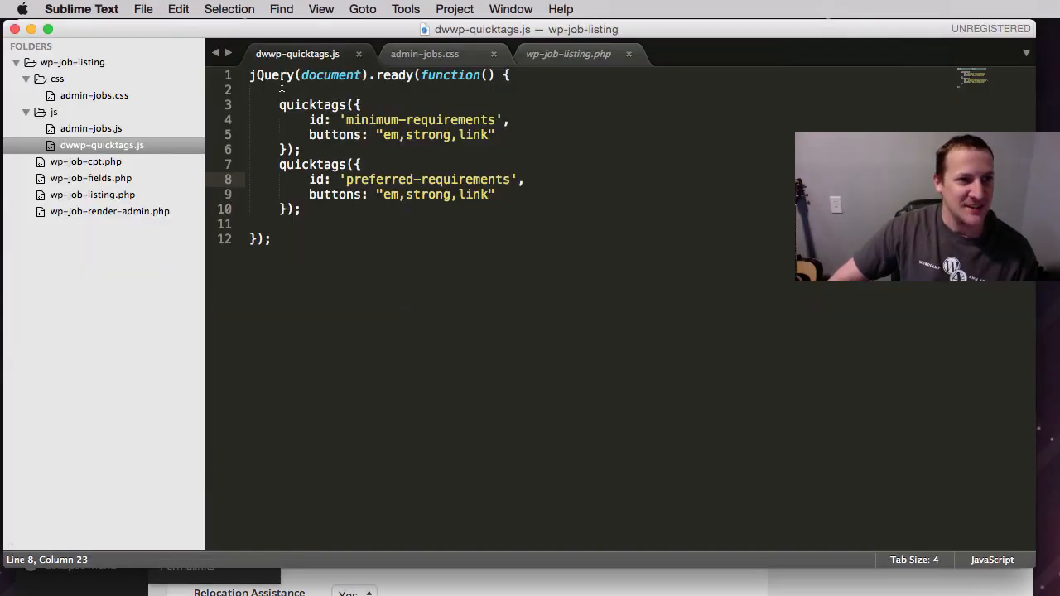
Step: Reload the job form and inspect the Minimum Requirements toolbar, expanding div.meta-td
{"action": "left_click", "coordinate": [424, 54]}
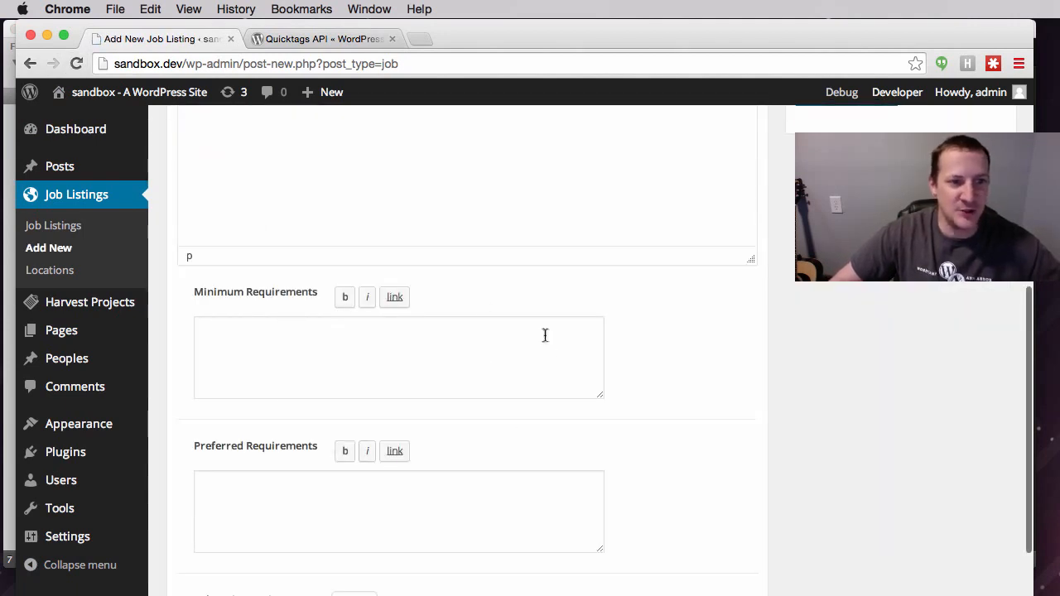
{"action": "mouse_move", "coordinate": [378, 348]}
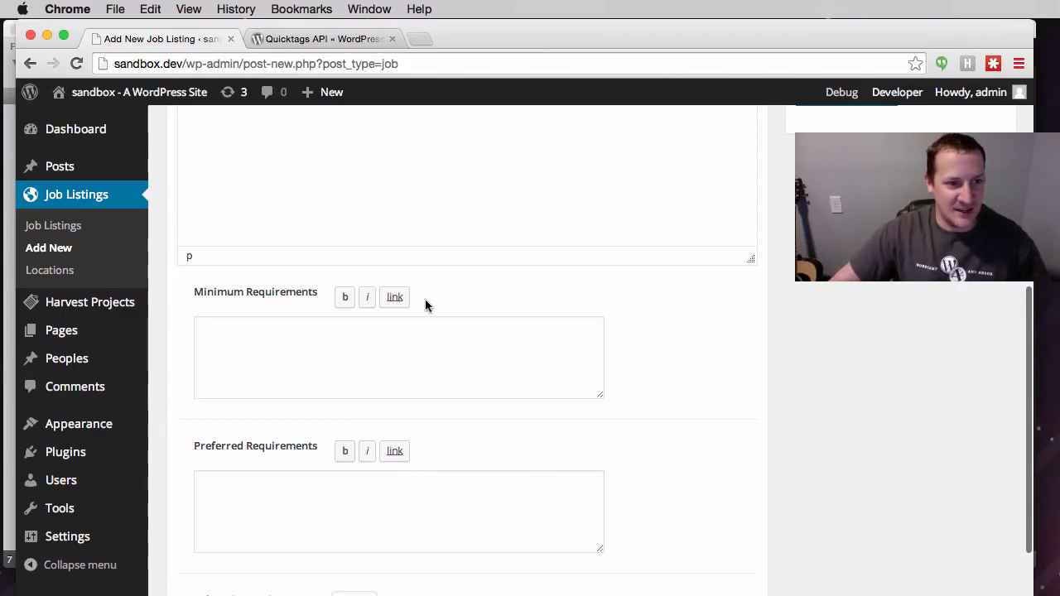
{"action": "right_click", "coordinate": [426, 305]}
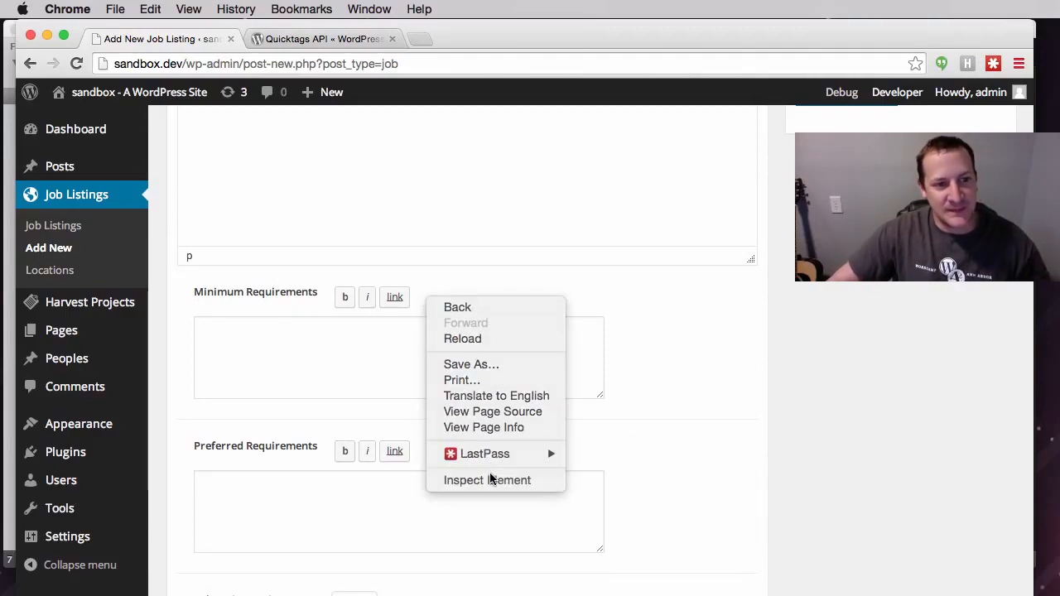
{"action": "left_click", "coordinate": [487, 479]}
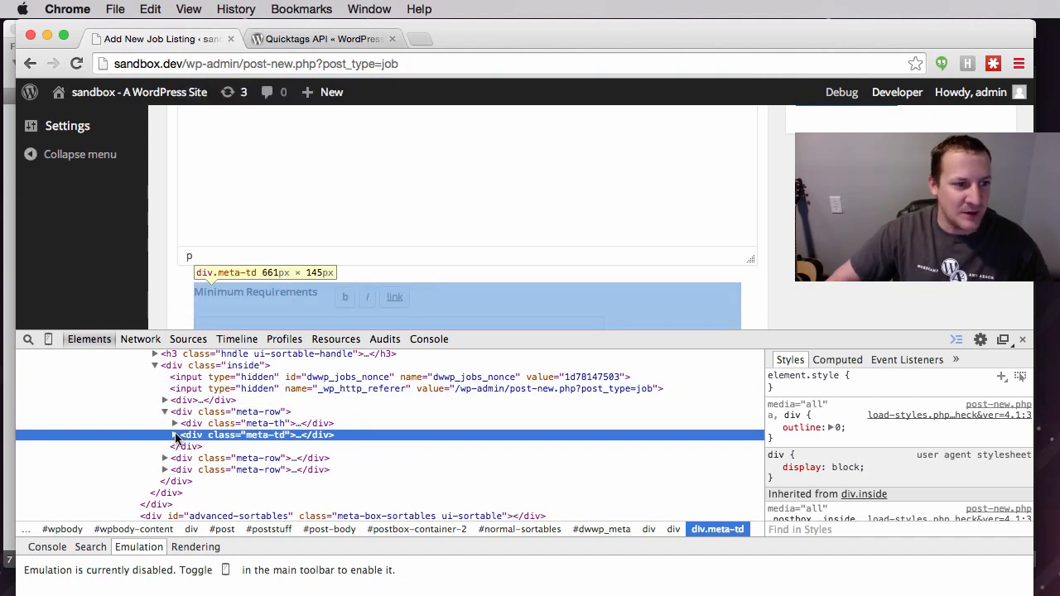
{"action": "left_click", "coordinate": [174, 435]}
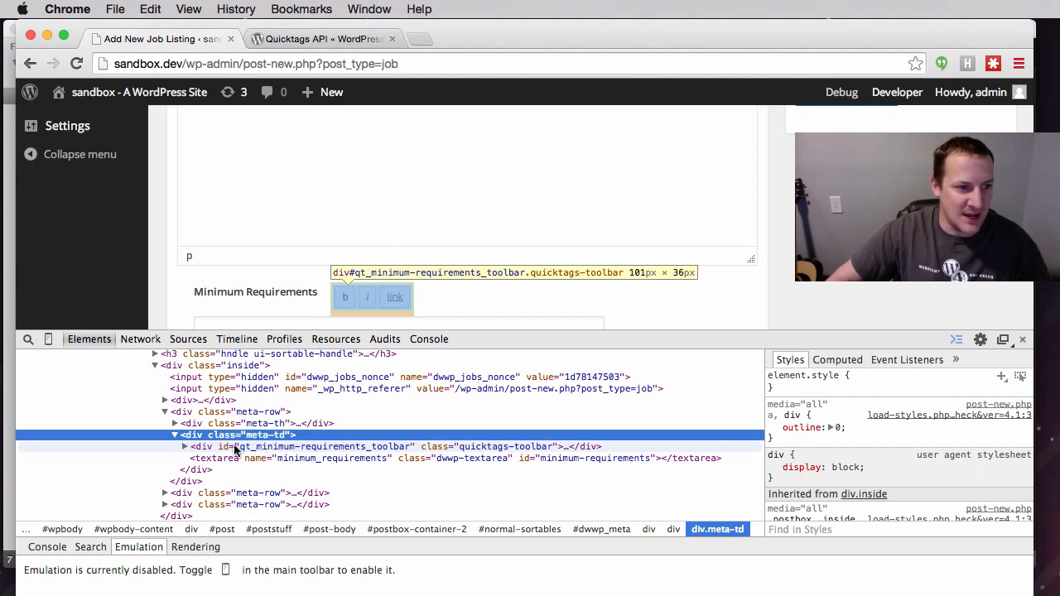
{"action": "mouse_move", "coordinate": [453, 449]}
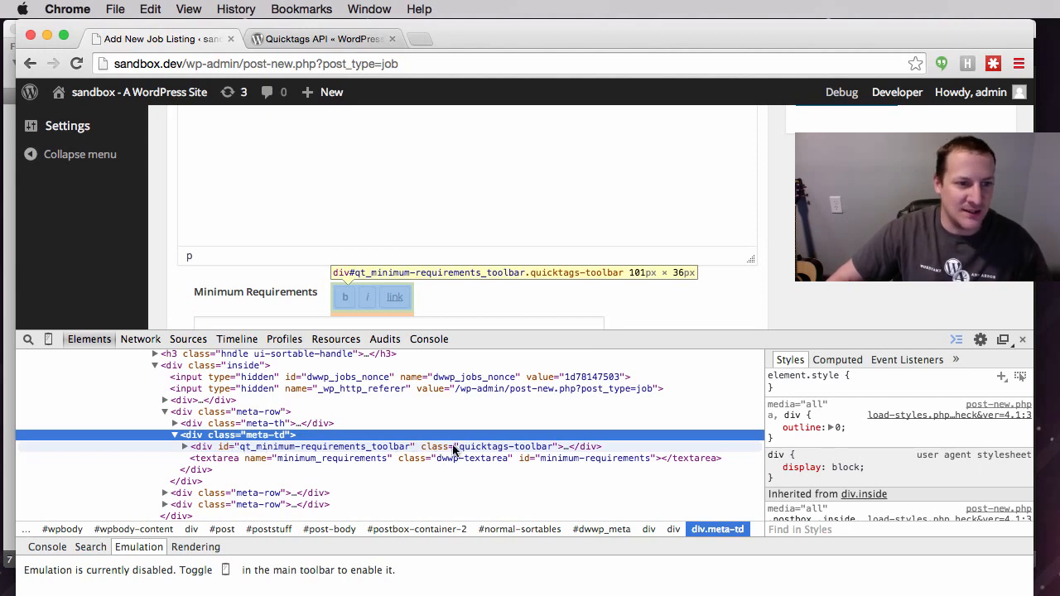
{"action": "mouse_move", "coordinate": [107, 217]}
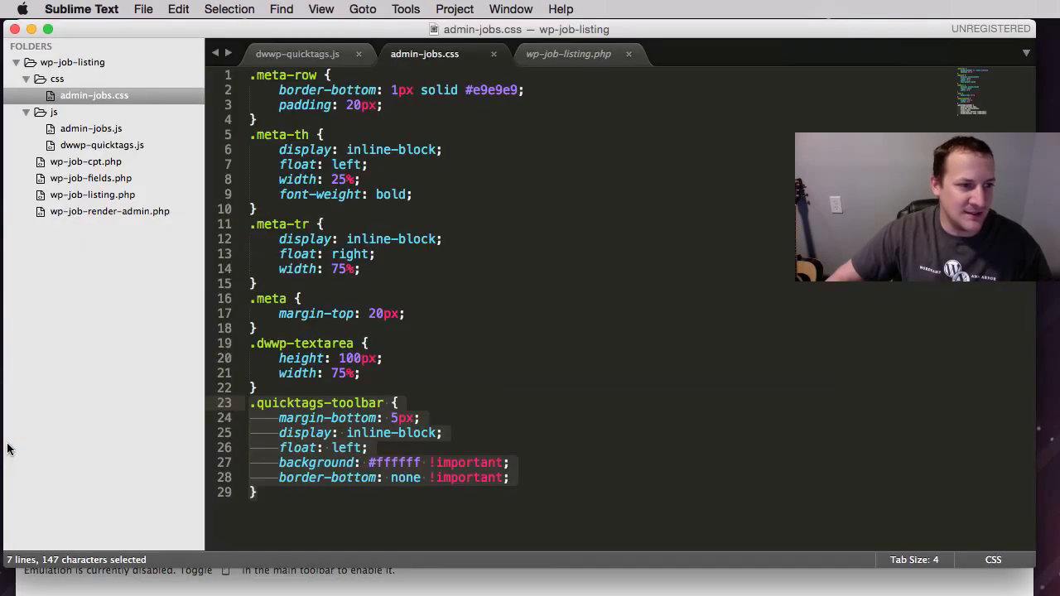
{"action": "mouse_move", "coordinate": [356, 406]}
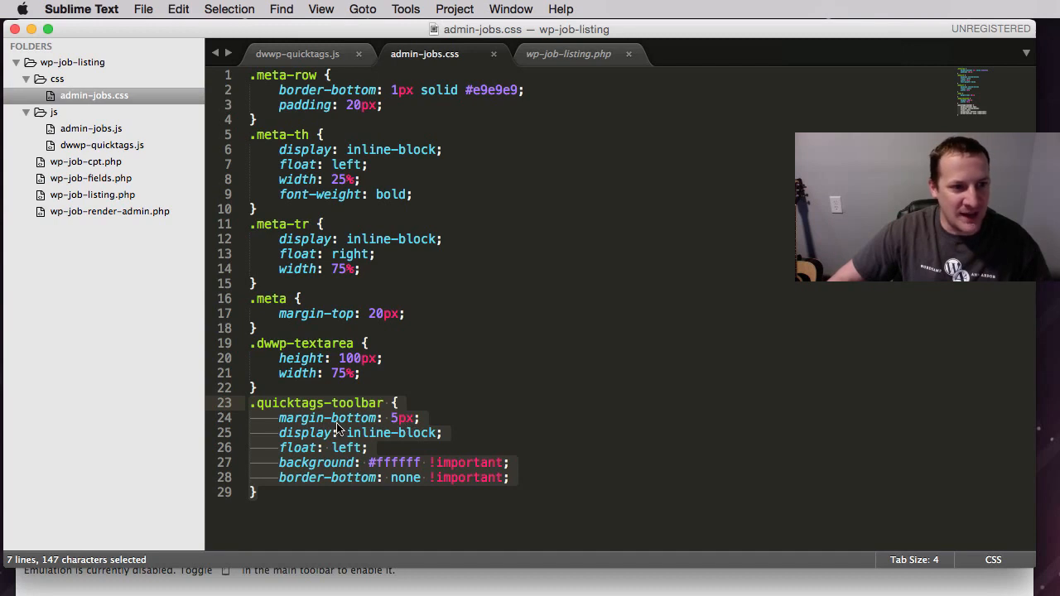
{"action": "mouse_move", "coordinate": [364, 462]}
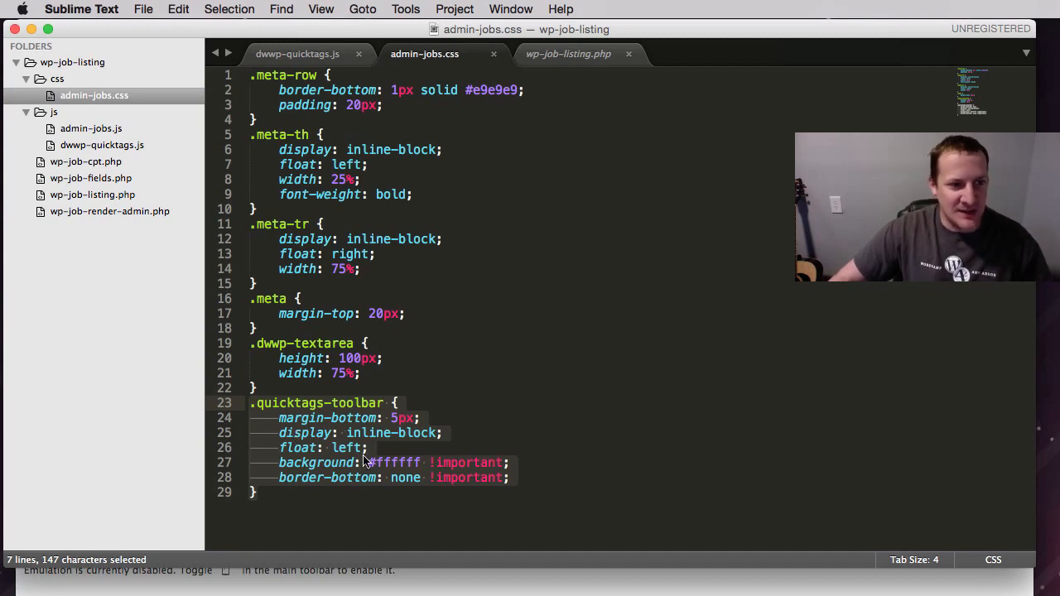
{"action": "mouse_move", "coordinate": [319, 447]}
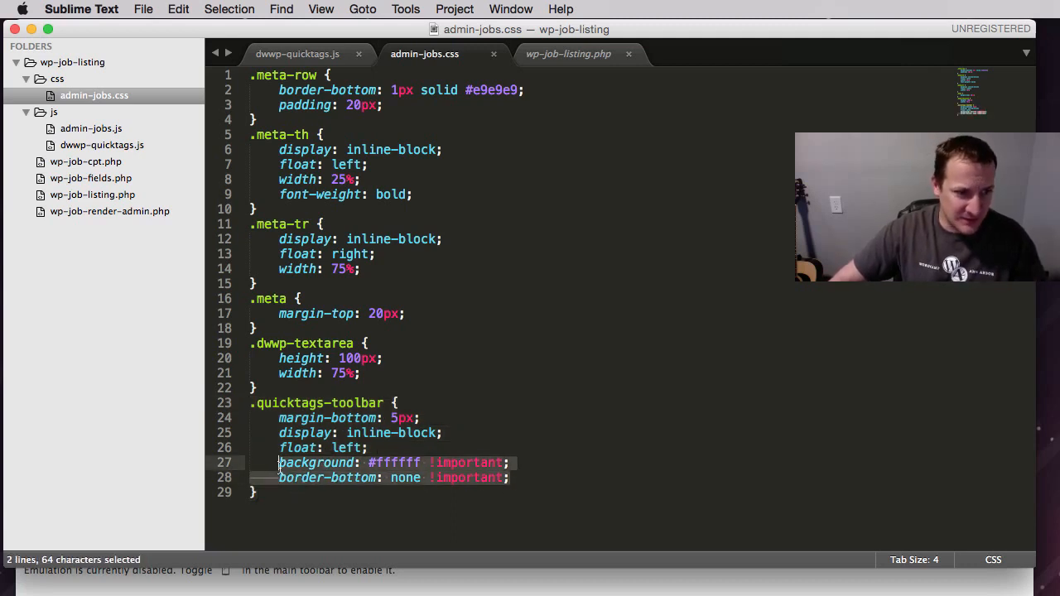
Step: Comment out the .quicktags-toolbar background and border-bottom rules and close DevTools
{"action": "key", "text": "cmd+/"}
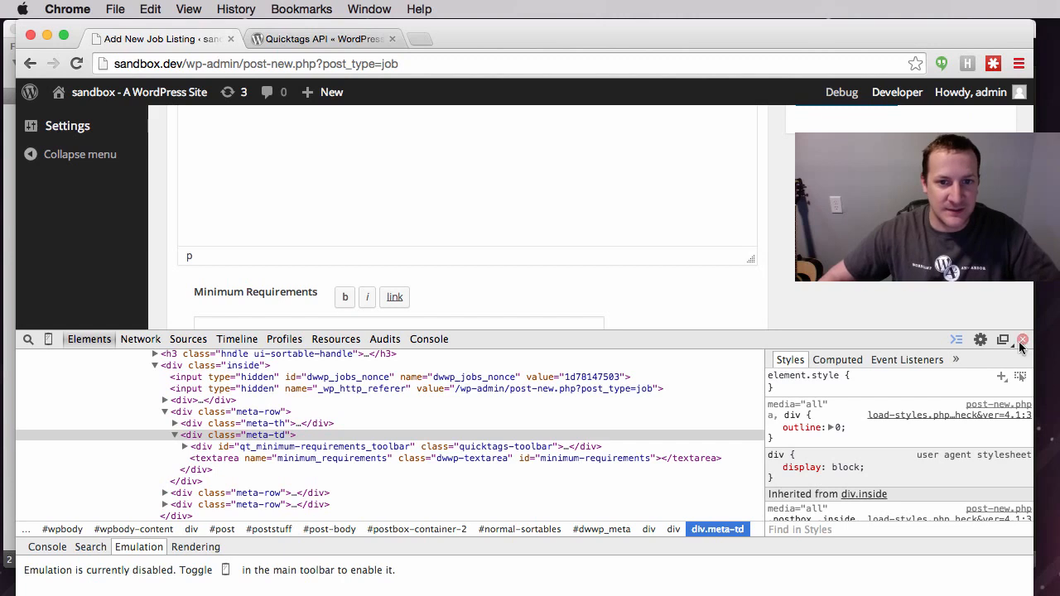
{"action": "left_click", "coordinate": [1022, 339]}
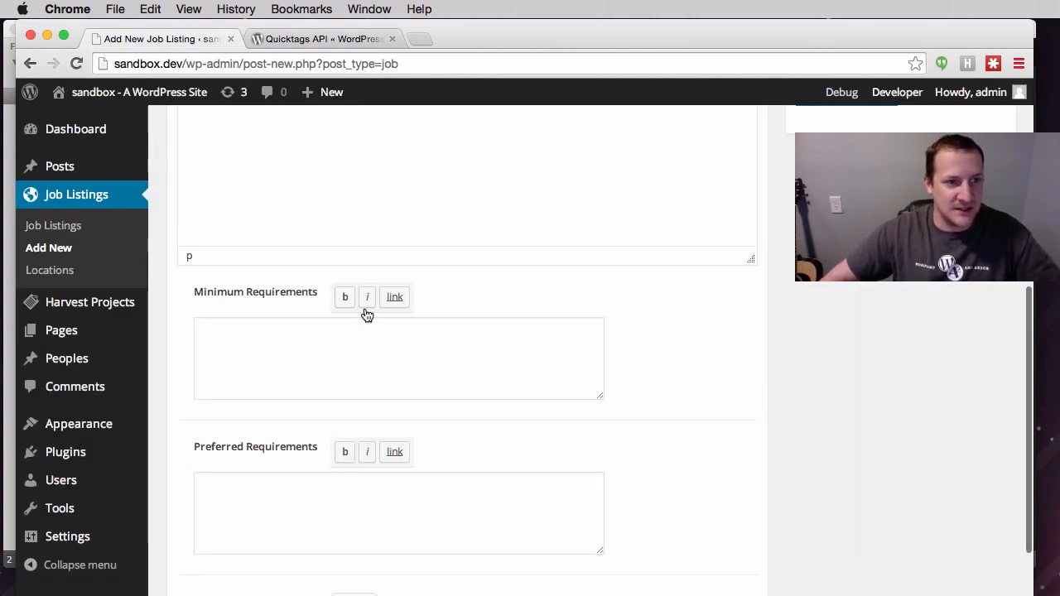
{"action": "mouse_move", "coordinate": [367, 296]}
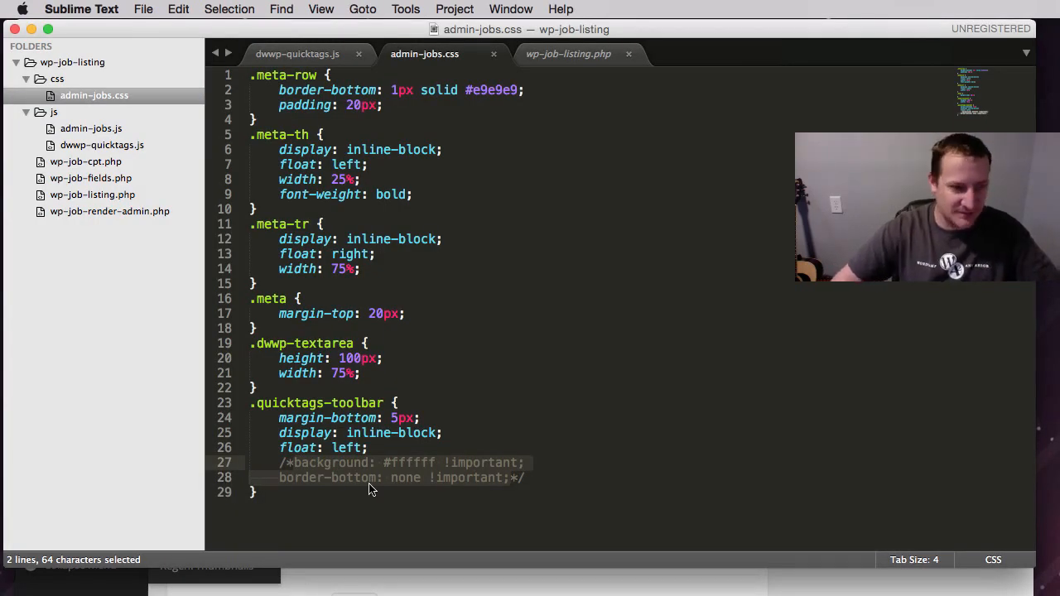
{"action": "left_click", "coordinate": [371, 477]}
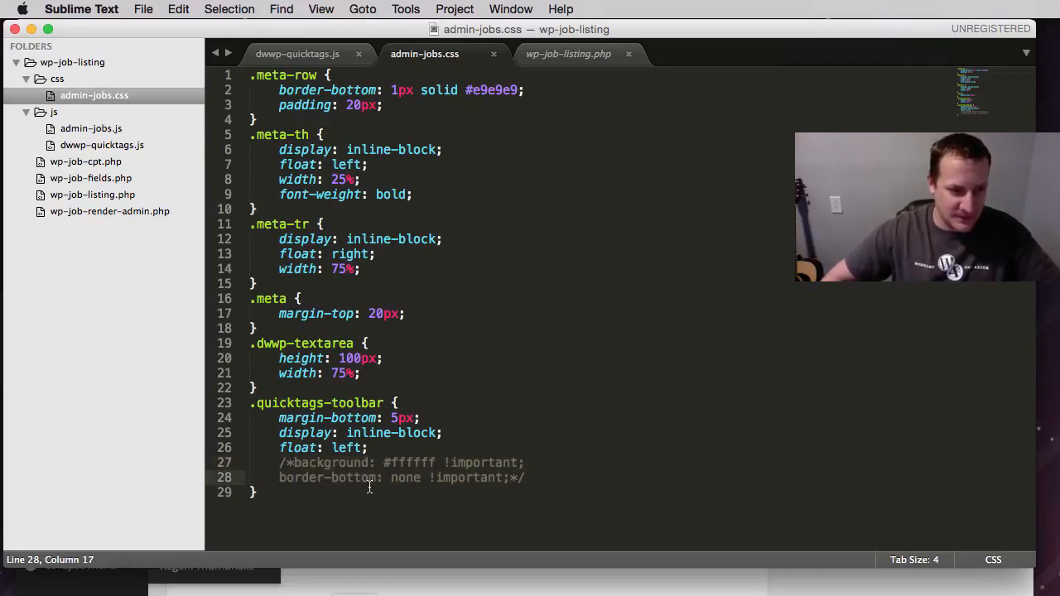
{"action": "left_click", "coordinate": [539, 477]}
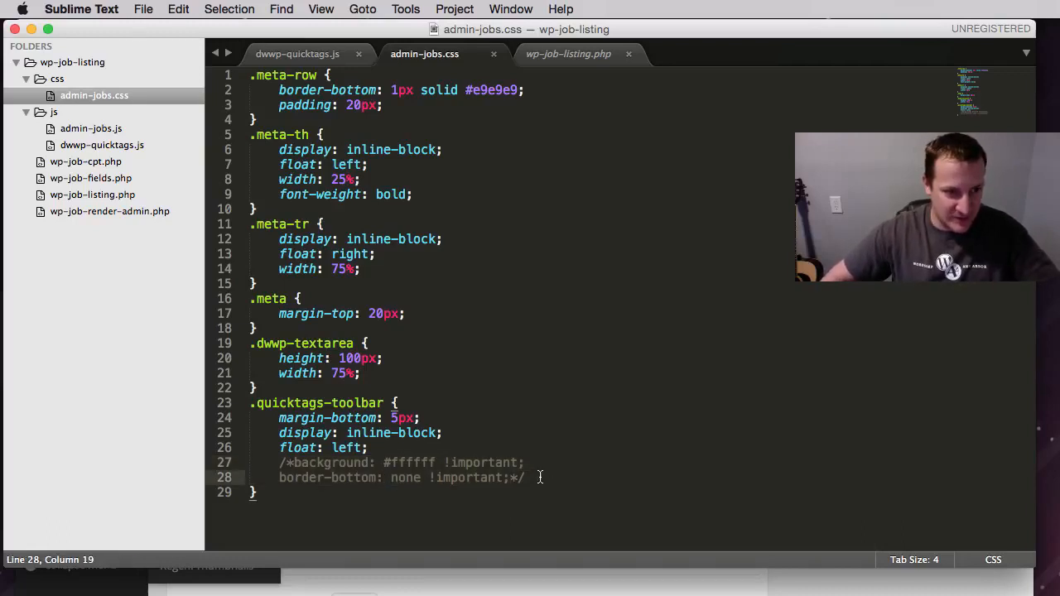
{"action": "left_click_drag", "start_coordinate": [279, 462], "coordinate": [525, 477]}
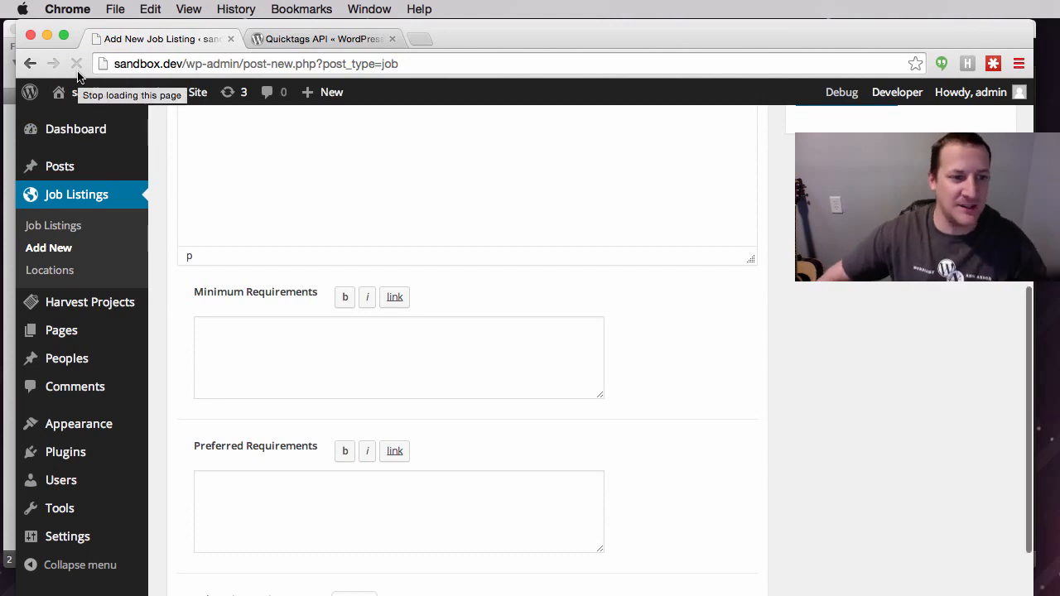
Step: Scroll the Quicktags API page through the addButton examples to the Default Quicktags table
{"action": "left_click", "coordinate": [323, 38]}
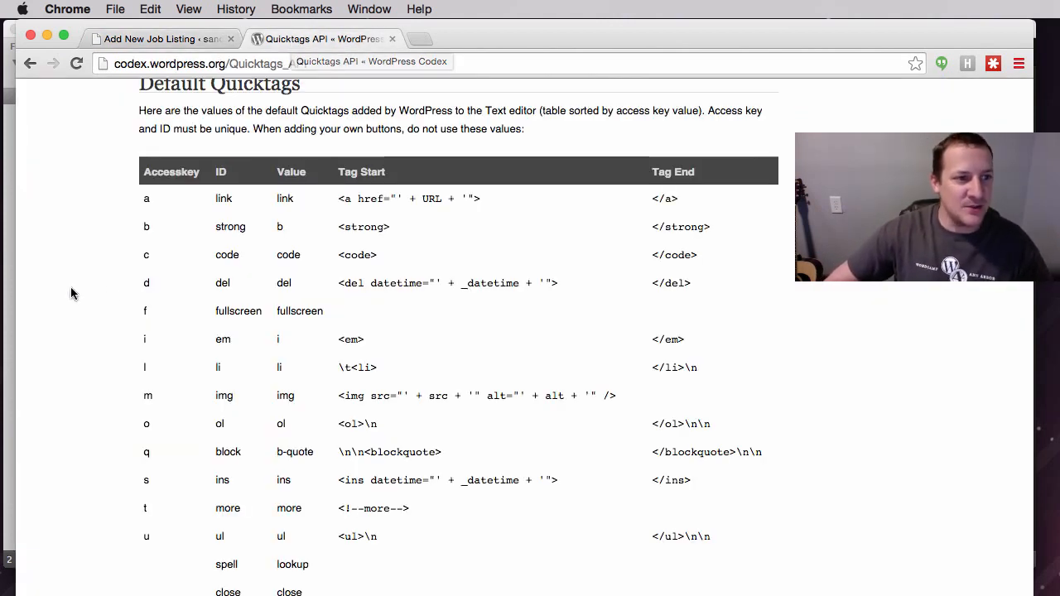
{"action": "mouse_move", "coordinate": [186, 418]}
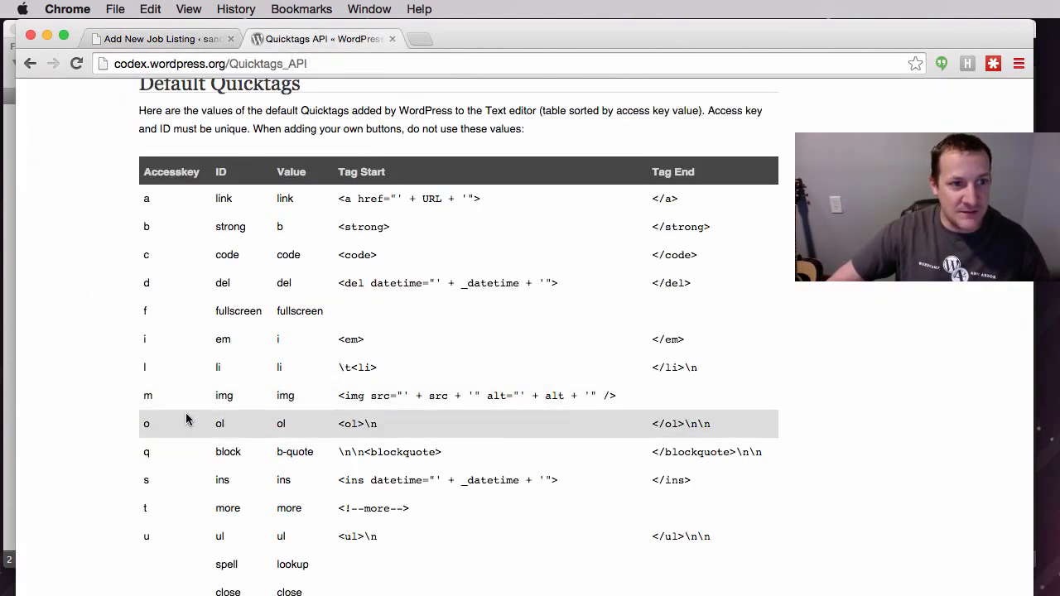
{"action": "scroll", "scroll_direction": "down", "scroll_amount": 3}
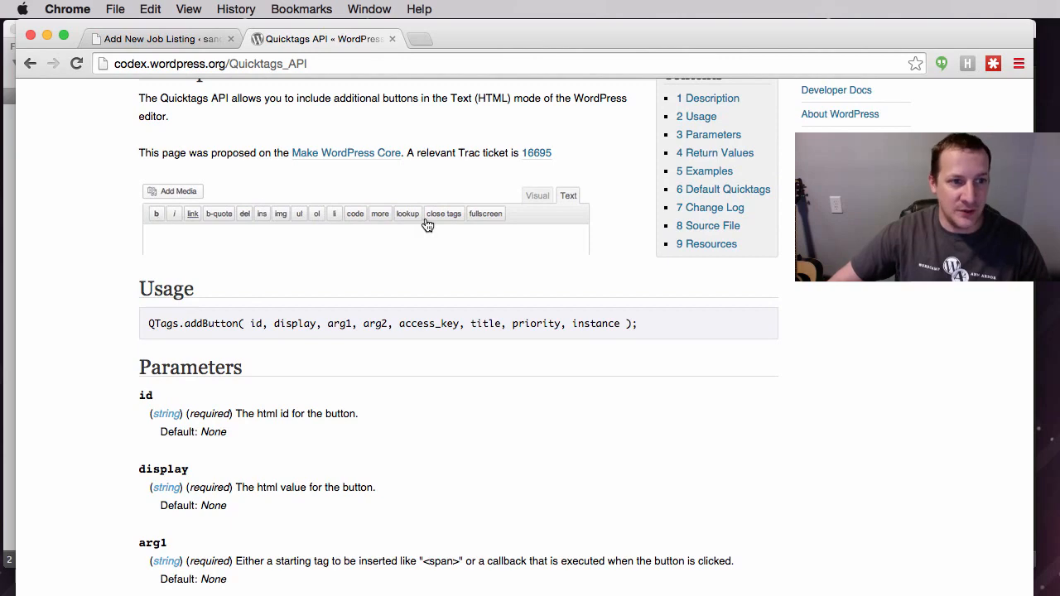
{"action": "scroll", "scroll_direction": "down", "scroll_amount": 3}
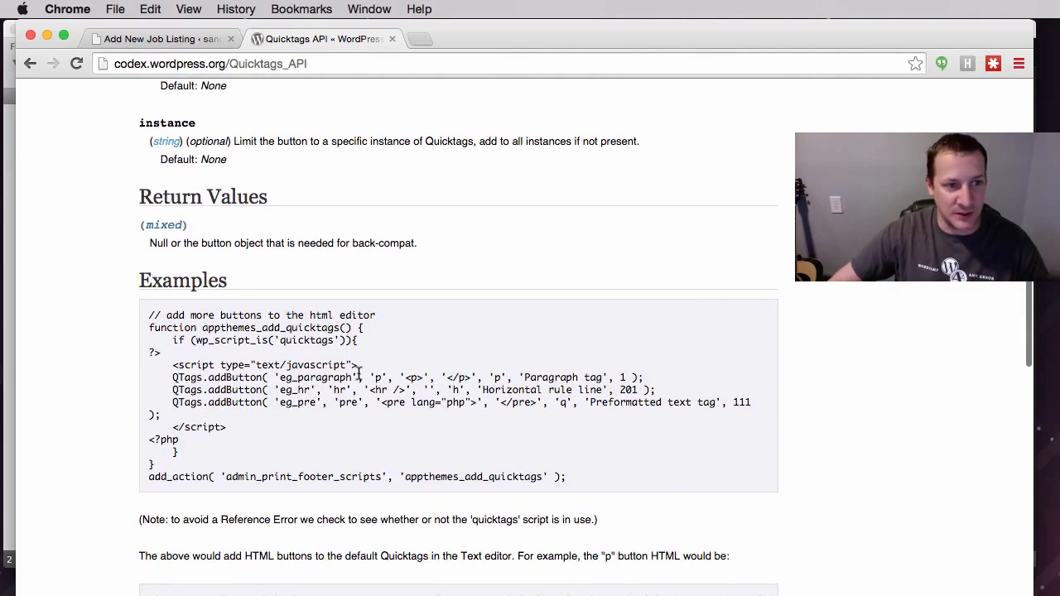
{"action": "mouse_move", "coordinate": [361, 293]}
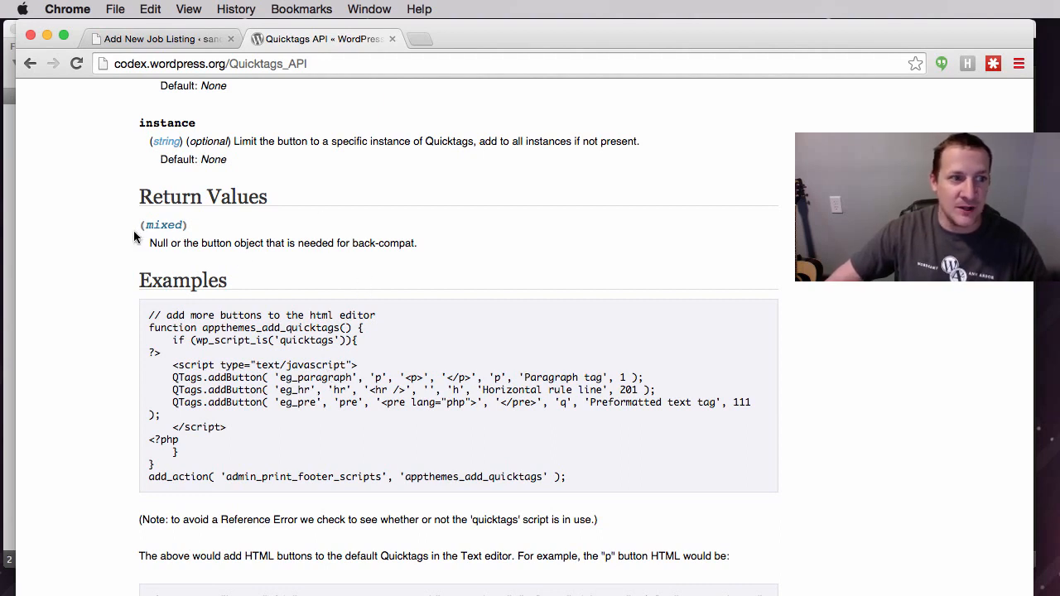
{"action": "mouse_move", "coordinate": [214, 366]}
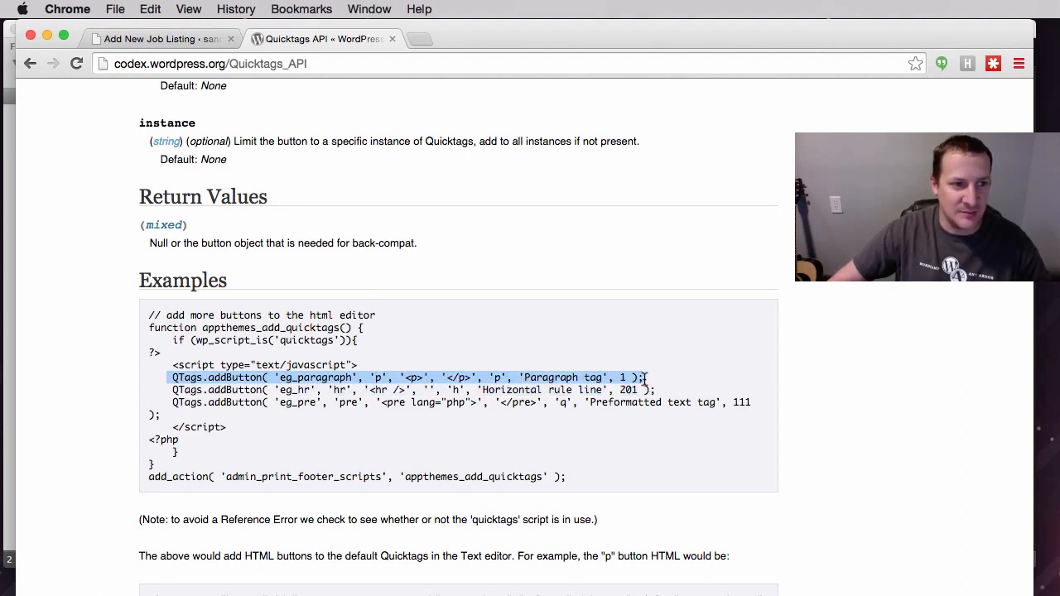
{"action": "mouse_move", "coordinate": [263, 233]}
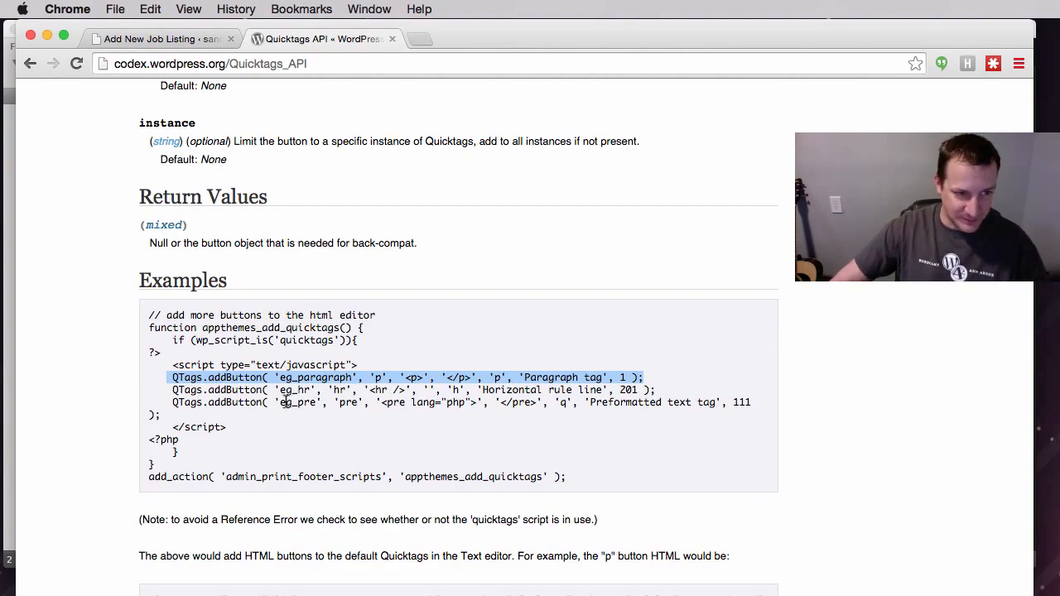
{"action": "scroll", "scroll_direction": "down", "scroll_amount": 3}
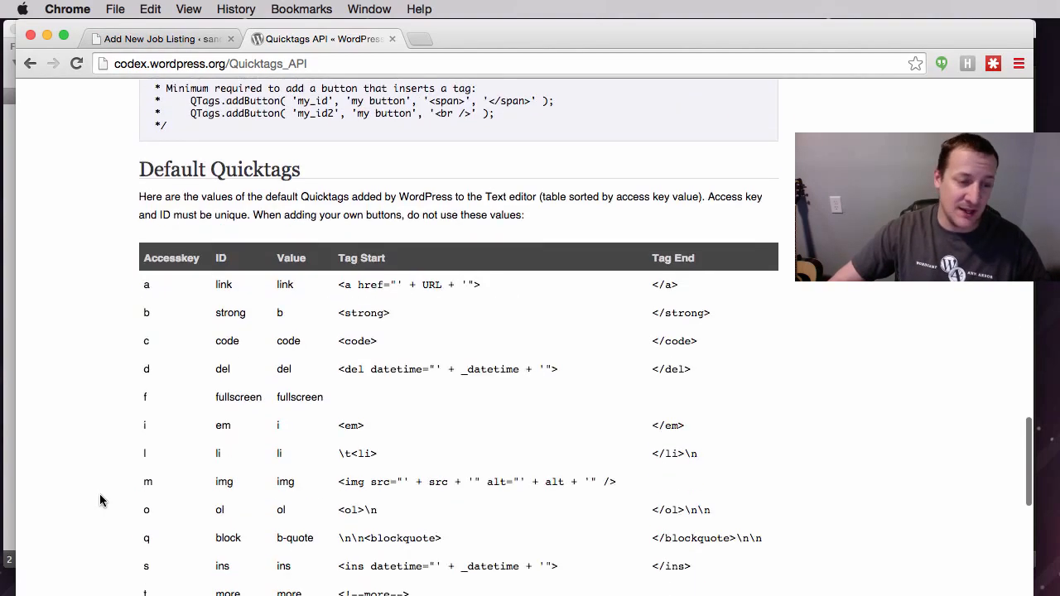
{"action": "scroll", "scroll_direction": "down", "scroll_amount": 3}
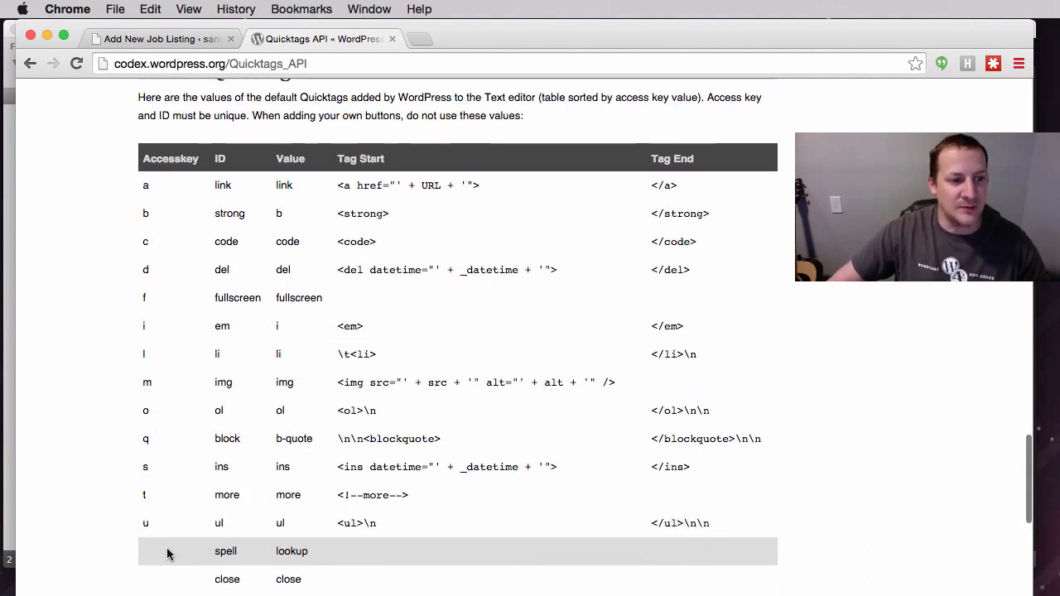
{"action": "scroll", "scroll_direction": "down", "scroll_amount": 3}
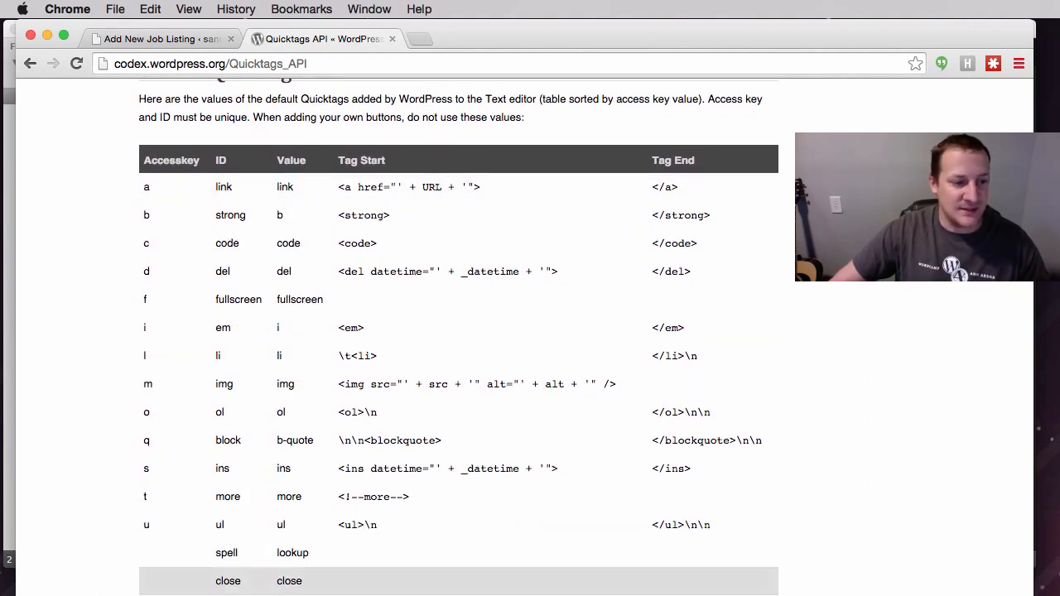